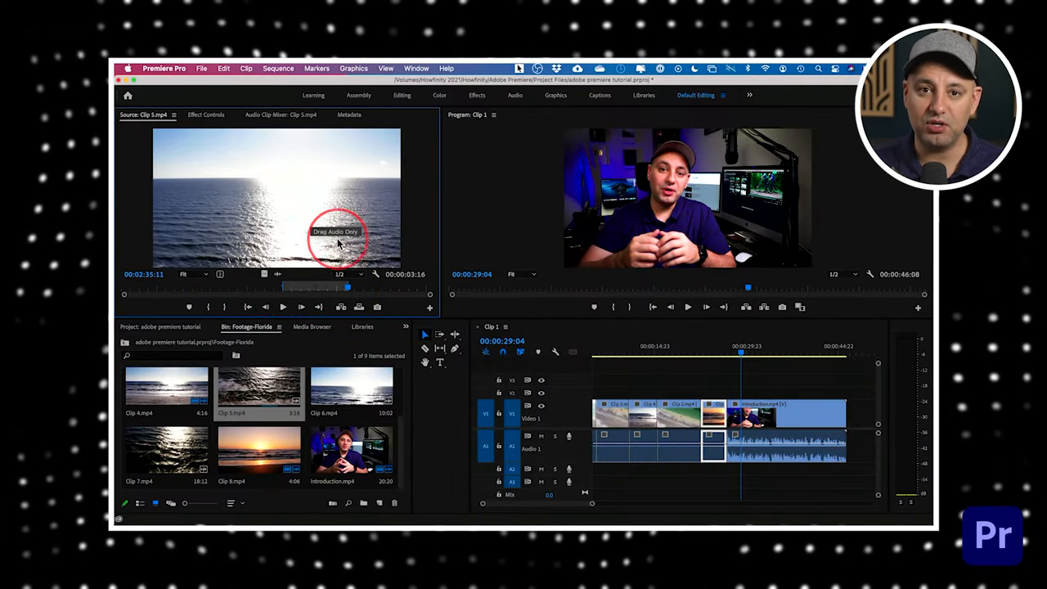
mouse_move(276, 287)
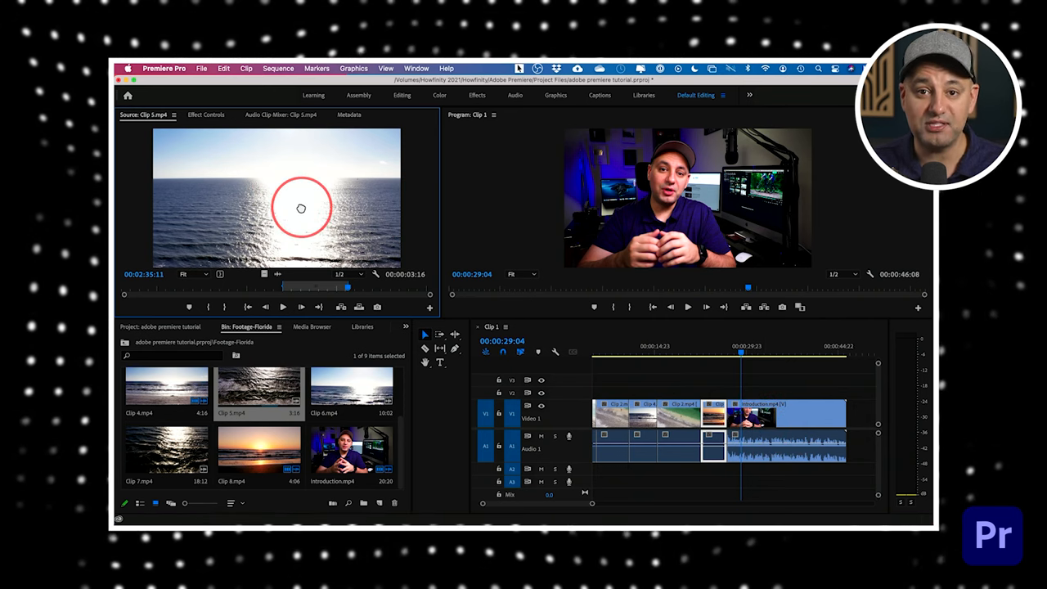
mouse_move(264, 272)
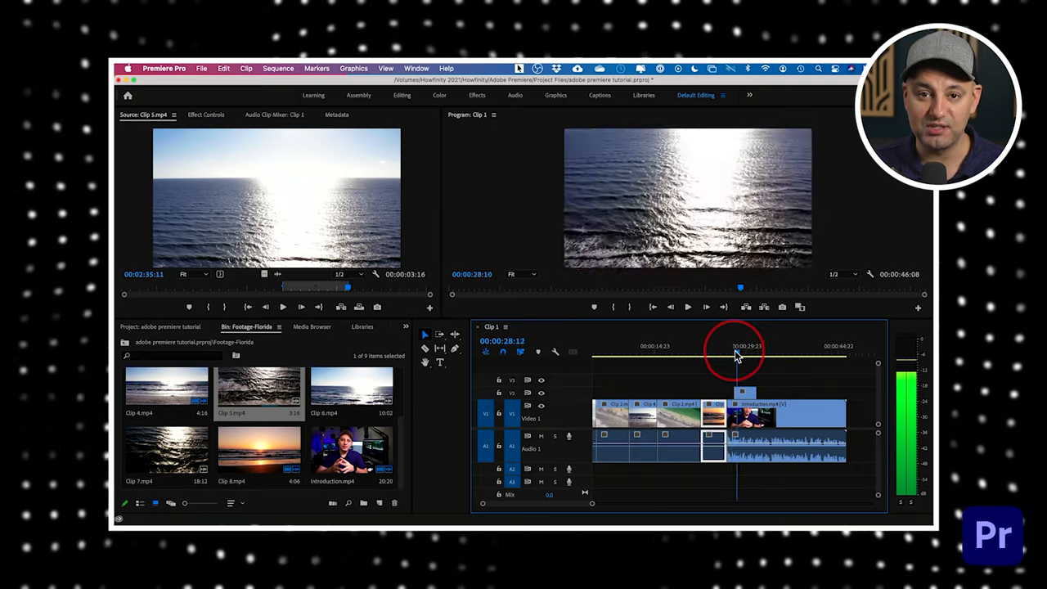
Step: Select the Florida Sunset title clip and scrub its font size in the Text properties
left_click_drag(736, 354, 761, 353)
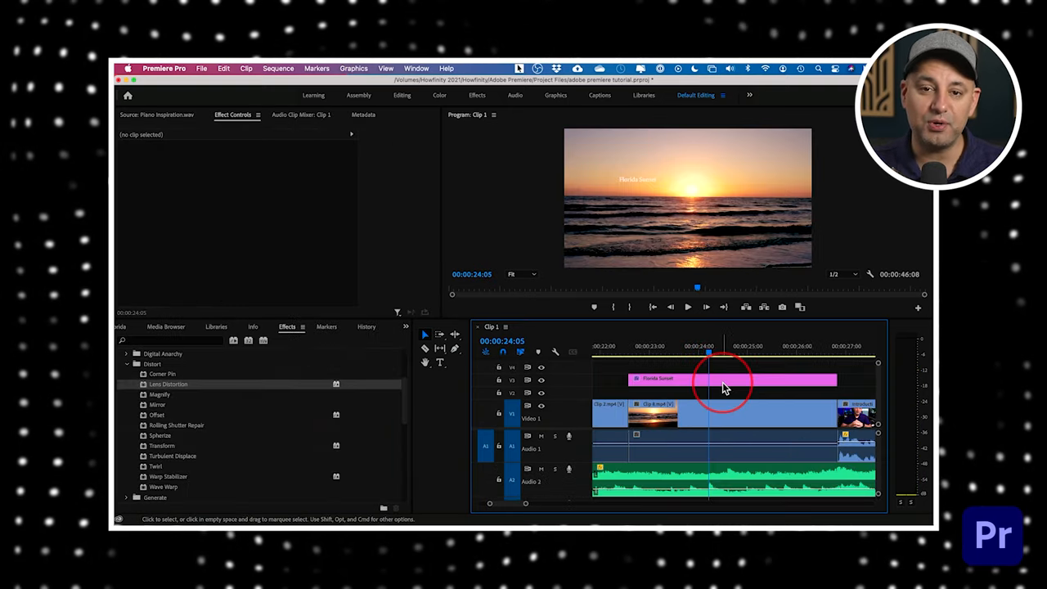
left_click(712, 380)
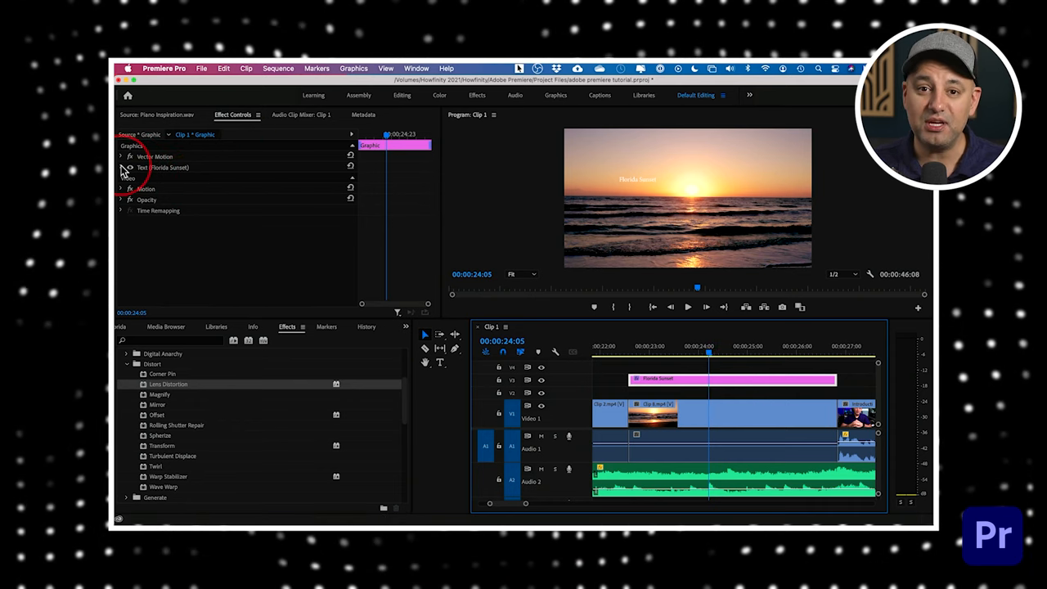
left_click(121, 167)
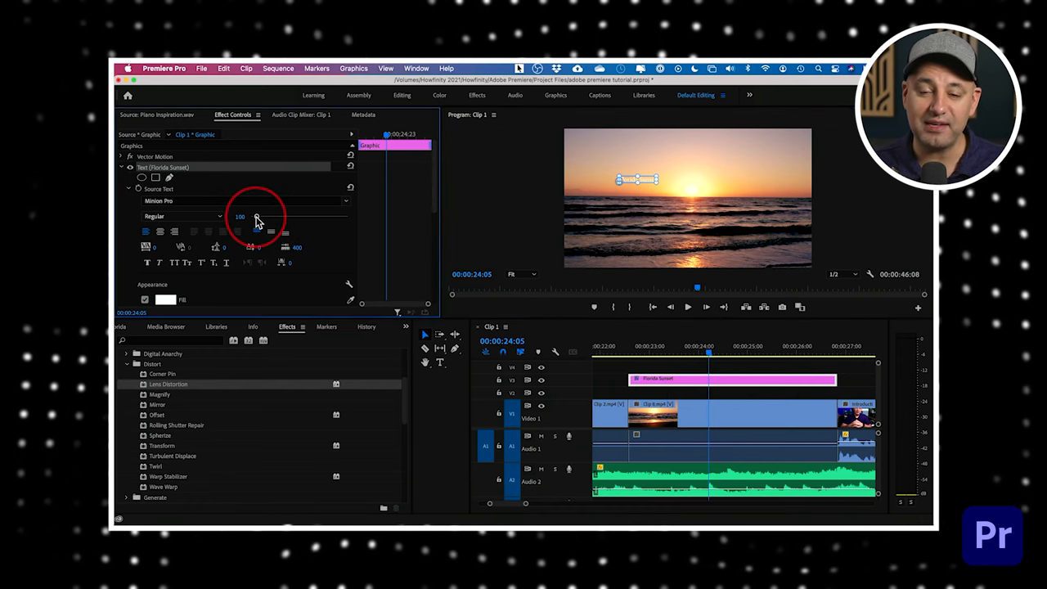
left_click_drag(257, 219, 269, 220)
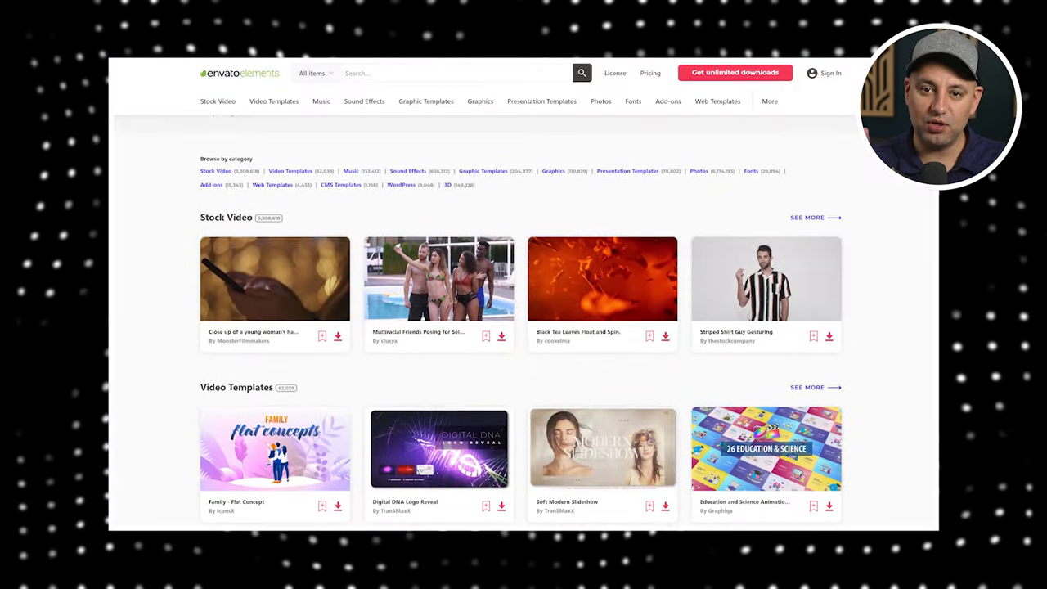
Step: Scroll down through the Envato Elements home page content
scroll("down", 3)
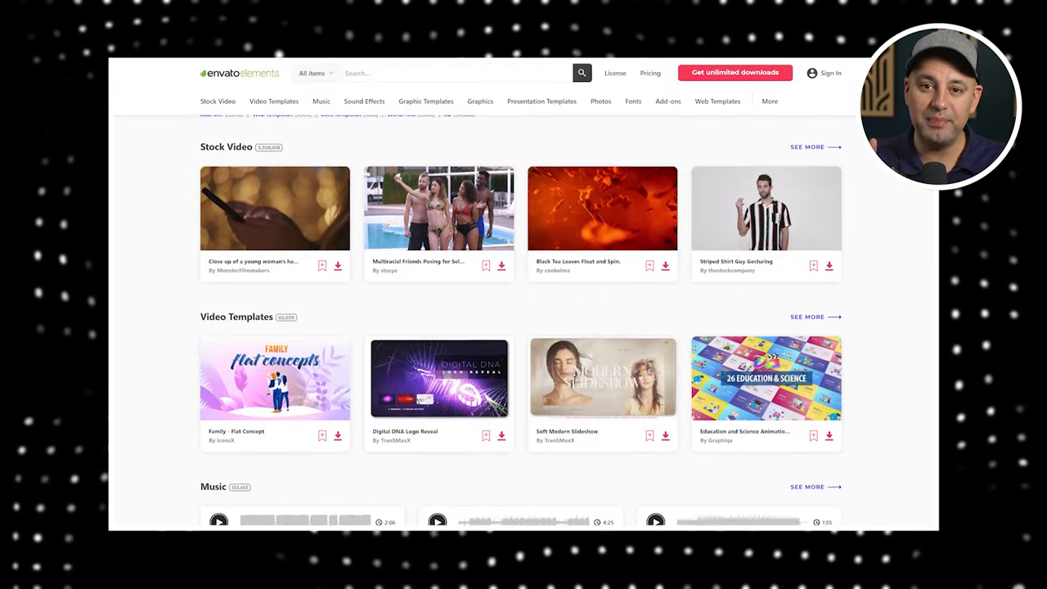
scroll("down", 3)
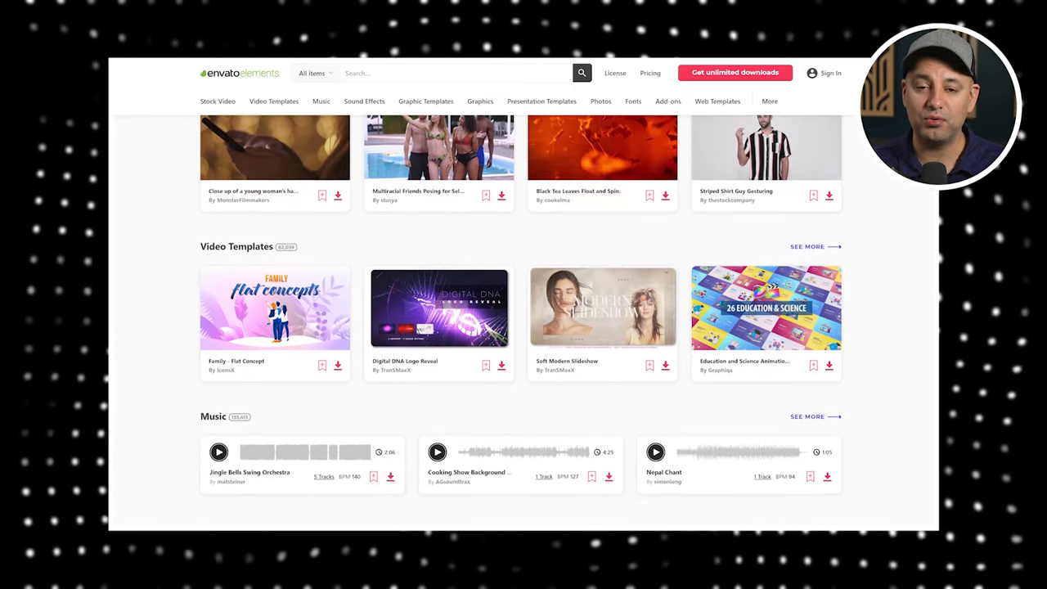
scroll("down", 3)
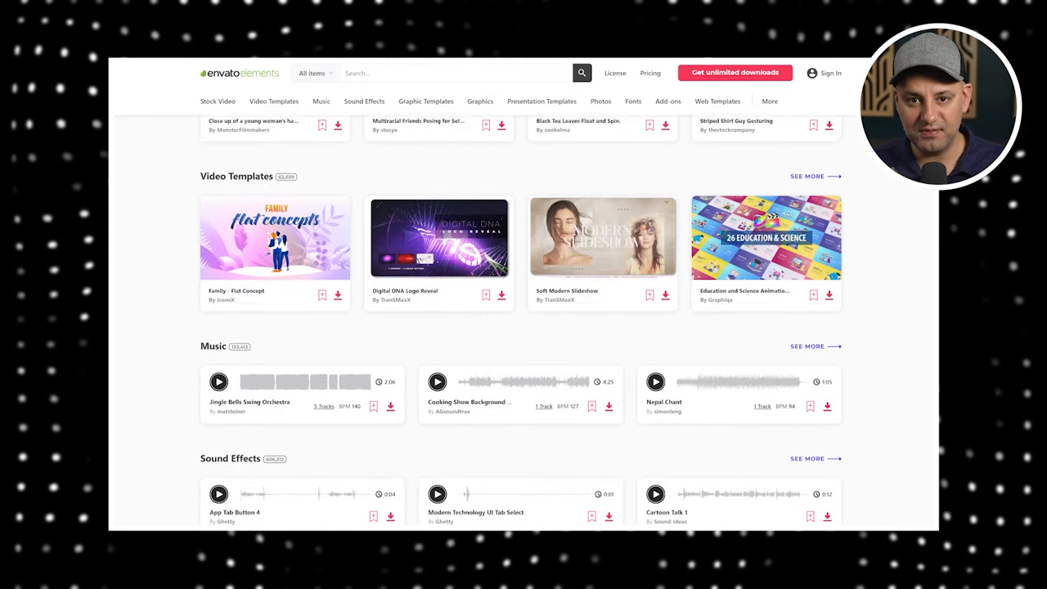
scroll("down", 3)
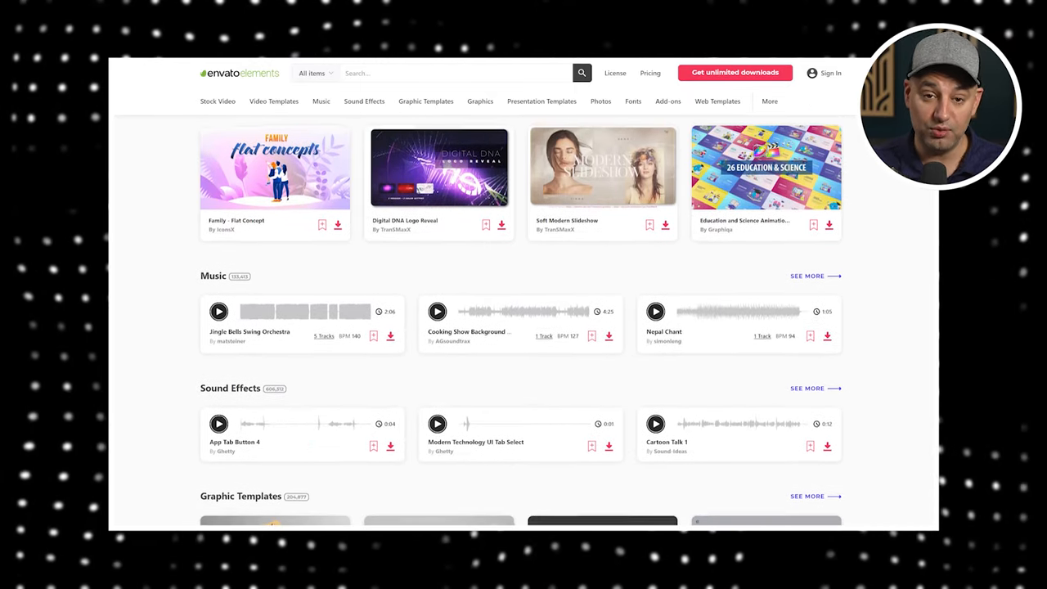
scroll("down", 3)
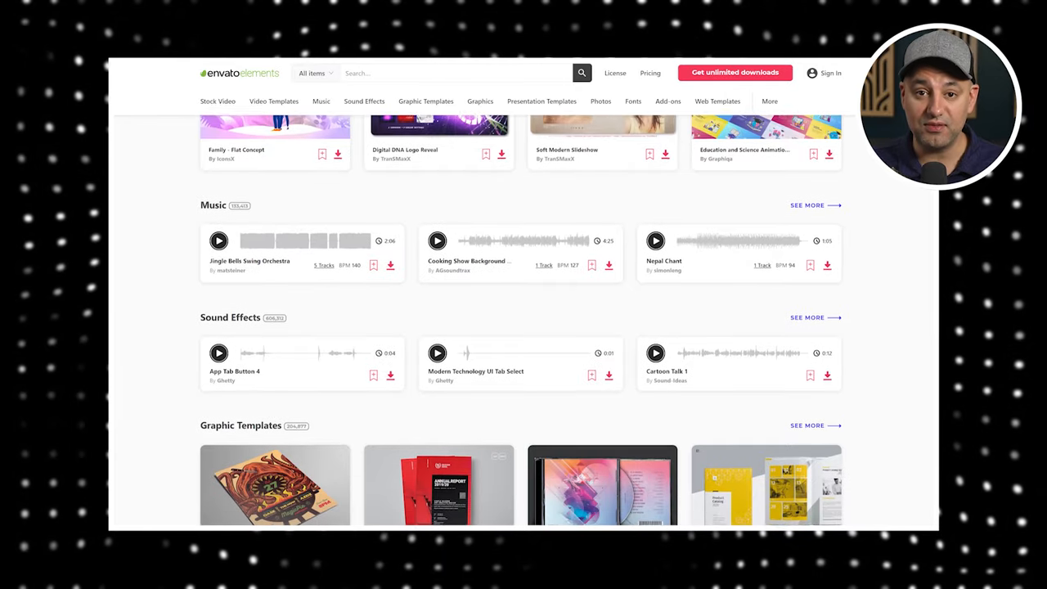
scroll("down", 3)
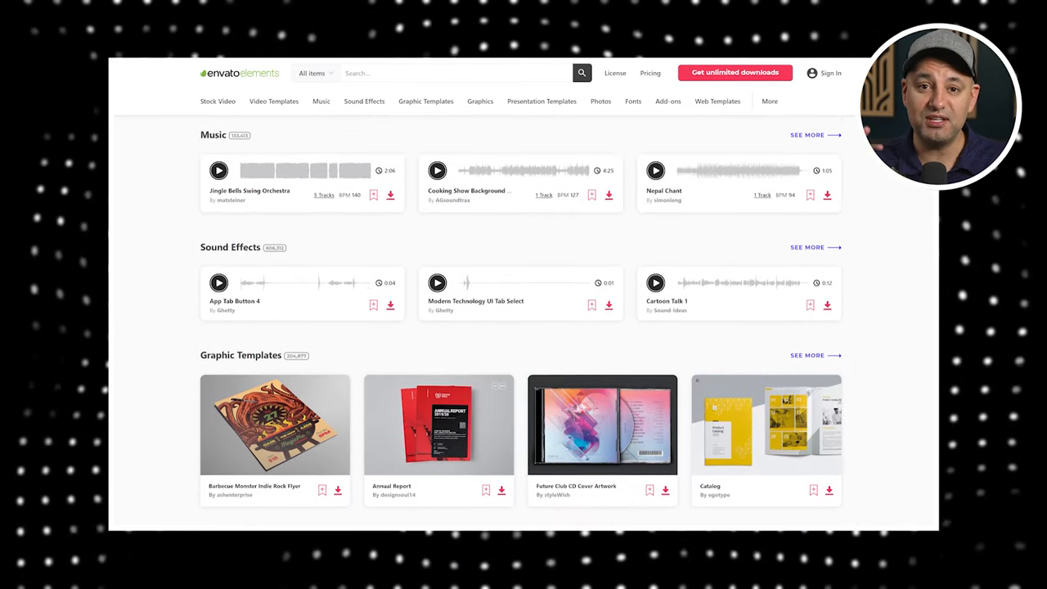
scroll("down", 3)
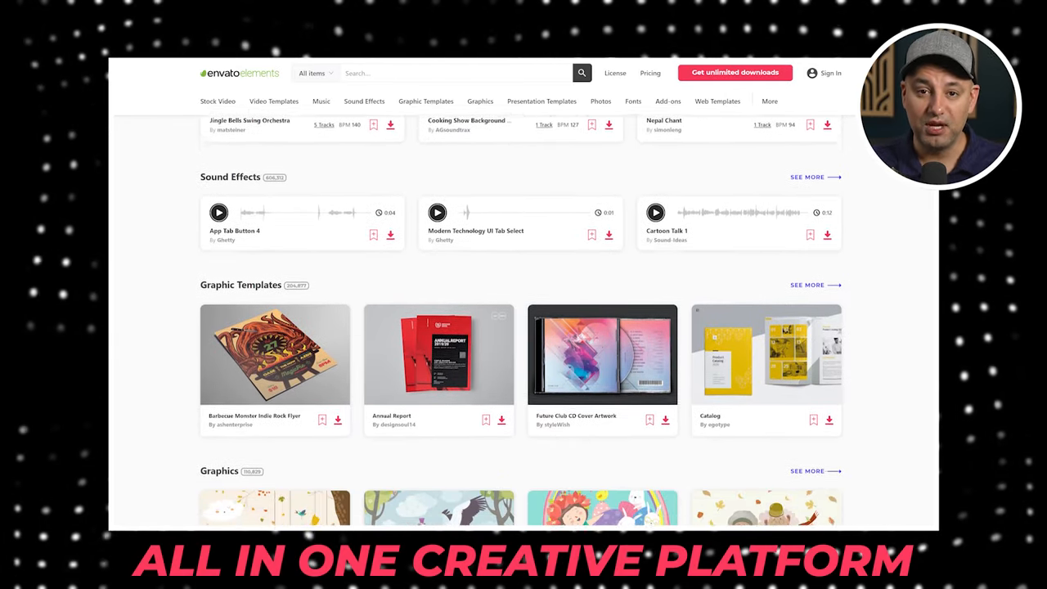
scroll("down", 3)
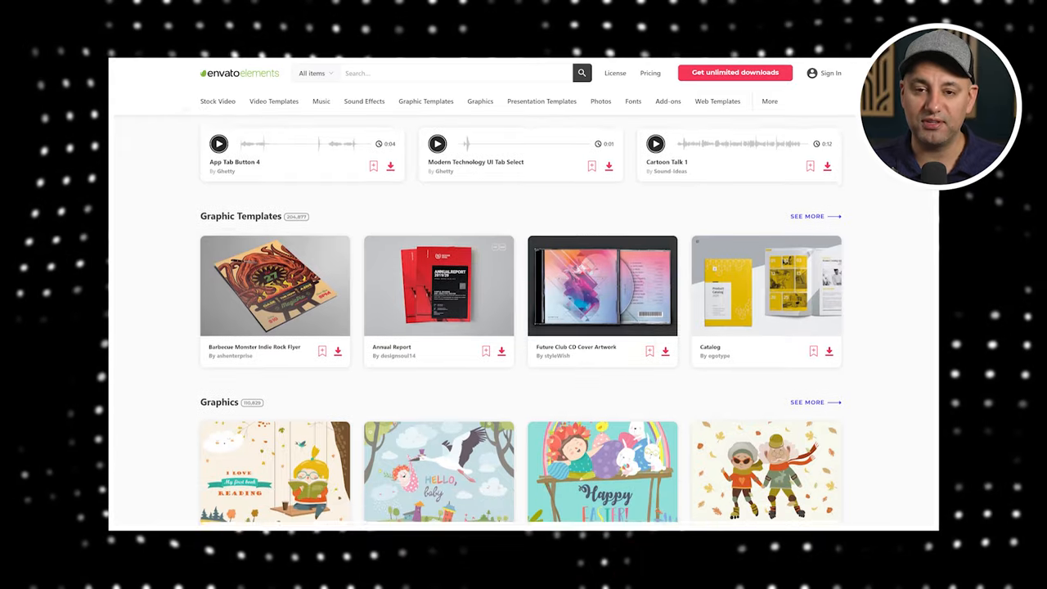
Step: Switch to the Video Templates category and browse its template results
left_click(273, 101)
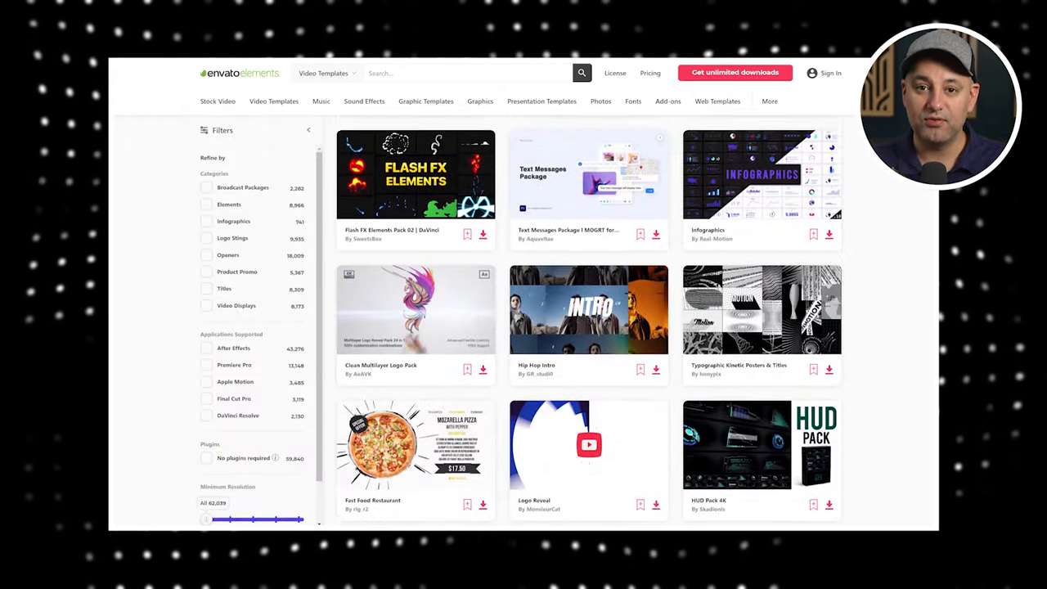
scroll("down", 3)
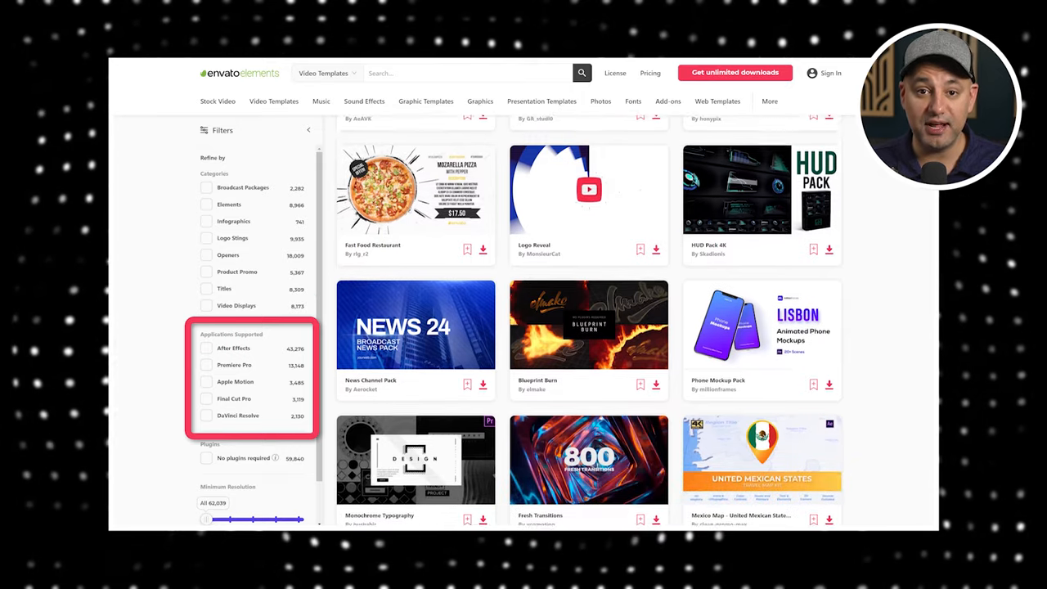
scroll("down", 3)
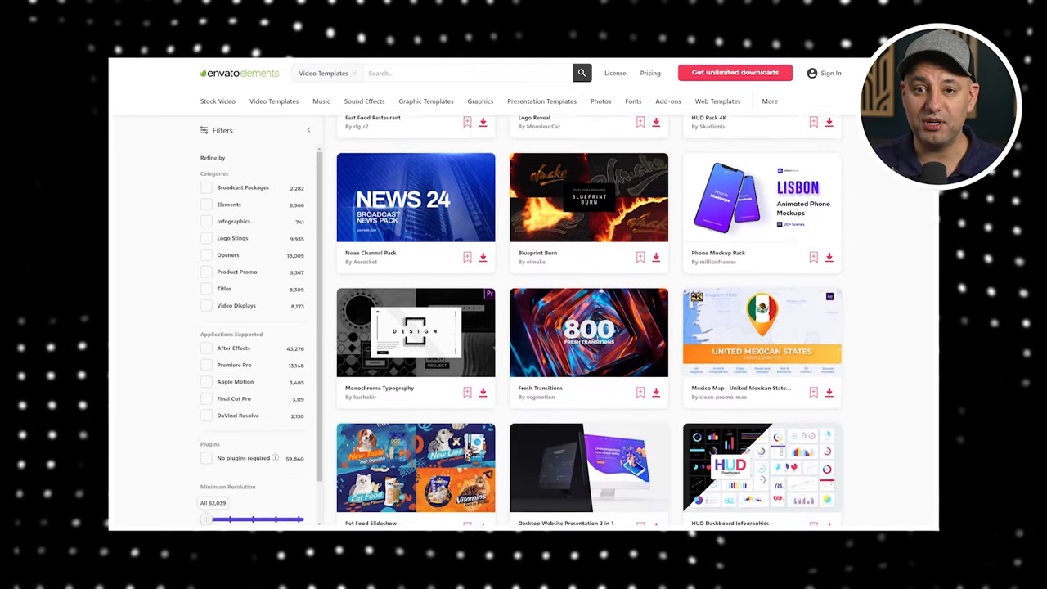
scroll("down", 3)
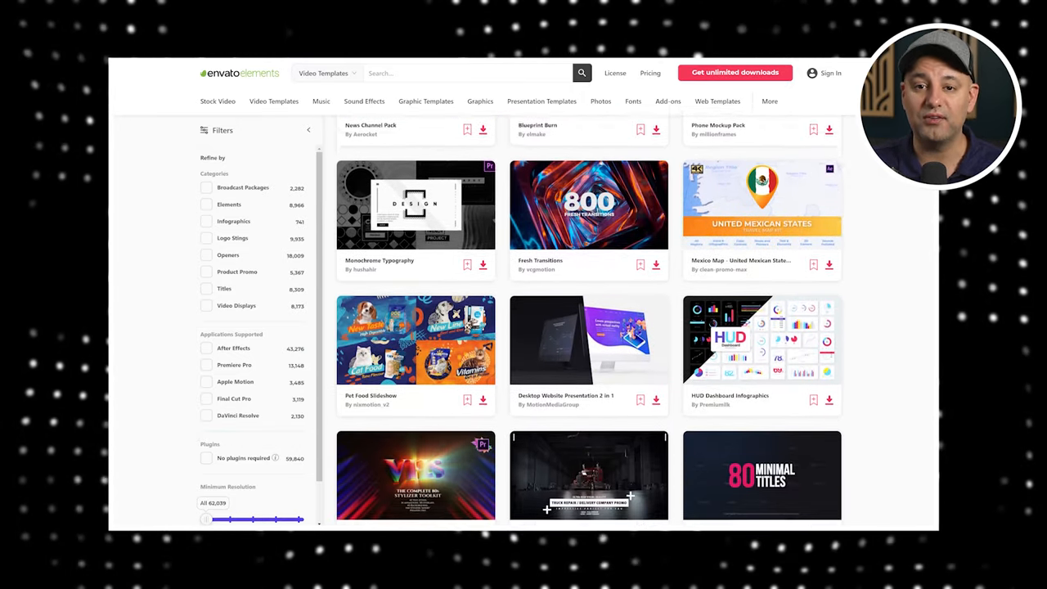
scroll("down", 3)
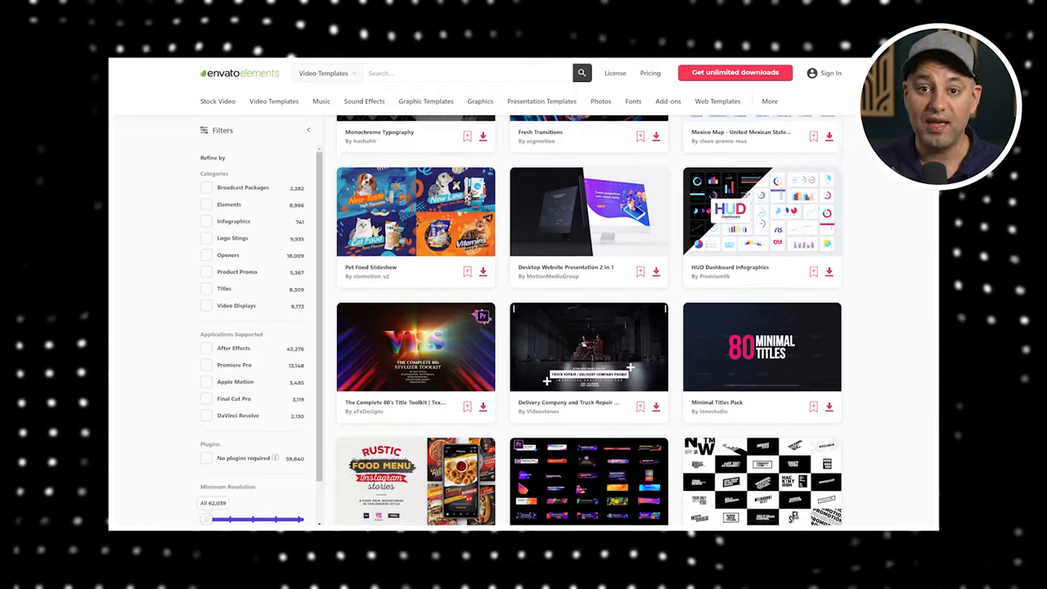
scroll("down", 3)
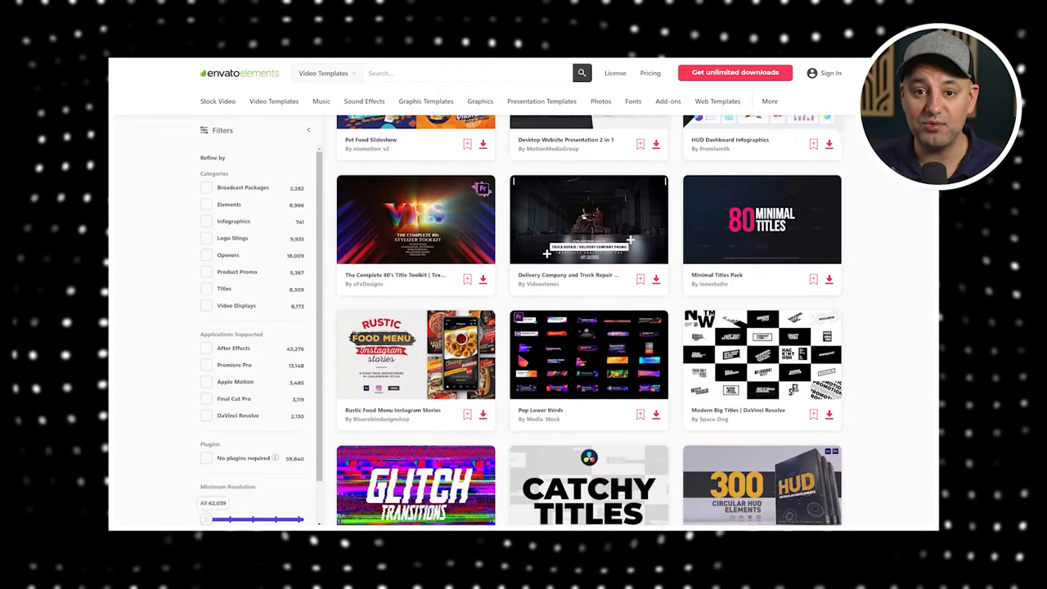
scroll("down", 3)
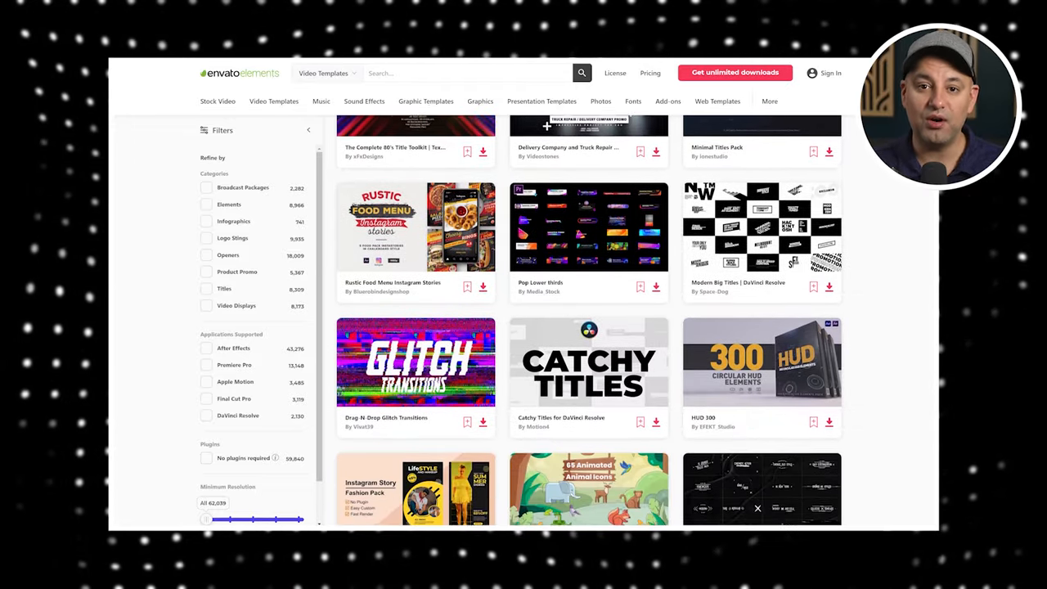
Step: Switch to the Music category and browse the track list with waveform previews
left_click(600, 101)
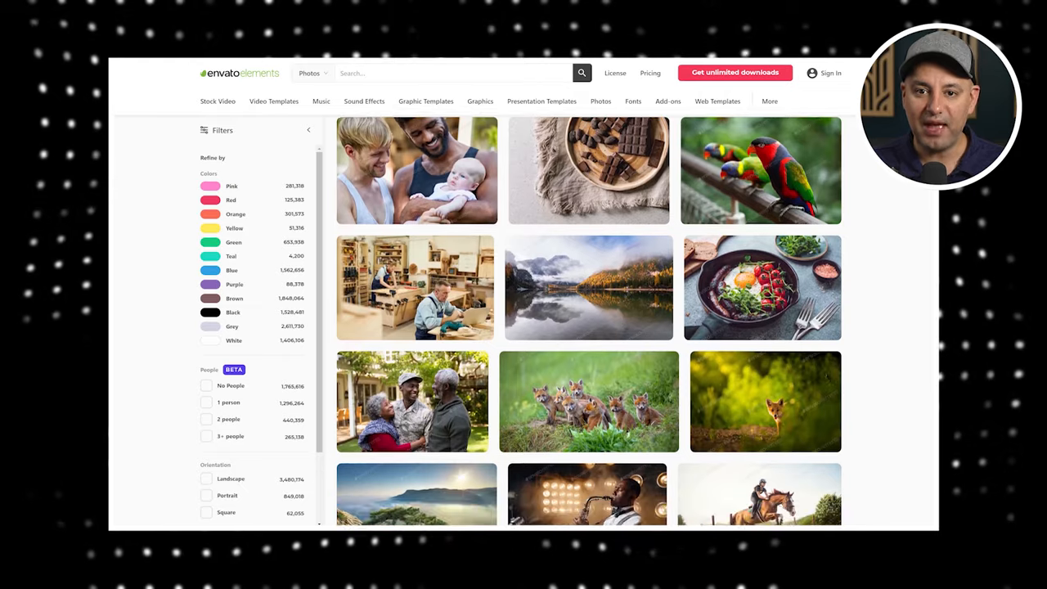
scroll("down", 3)
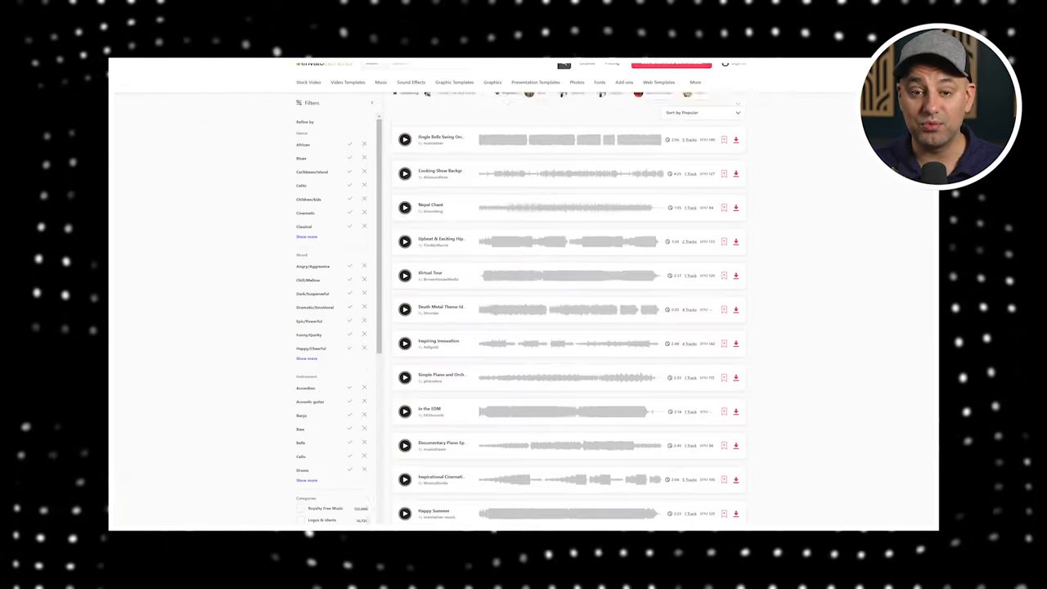
scroll("down", 3)
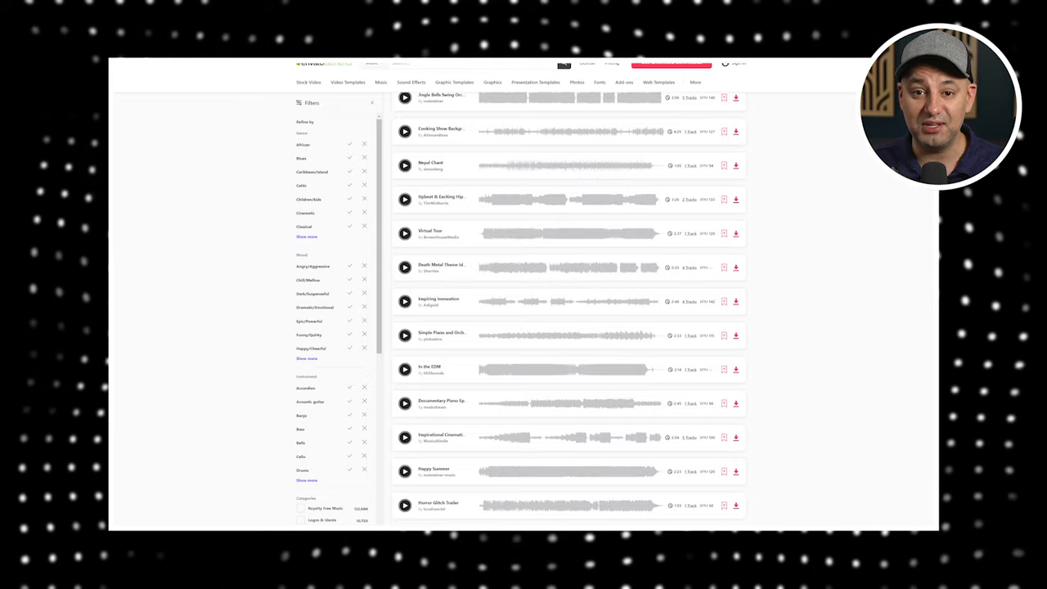
scroll("down", 3)
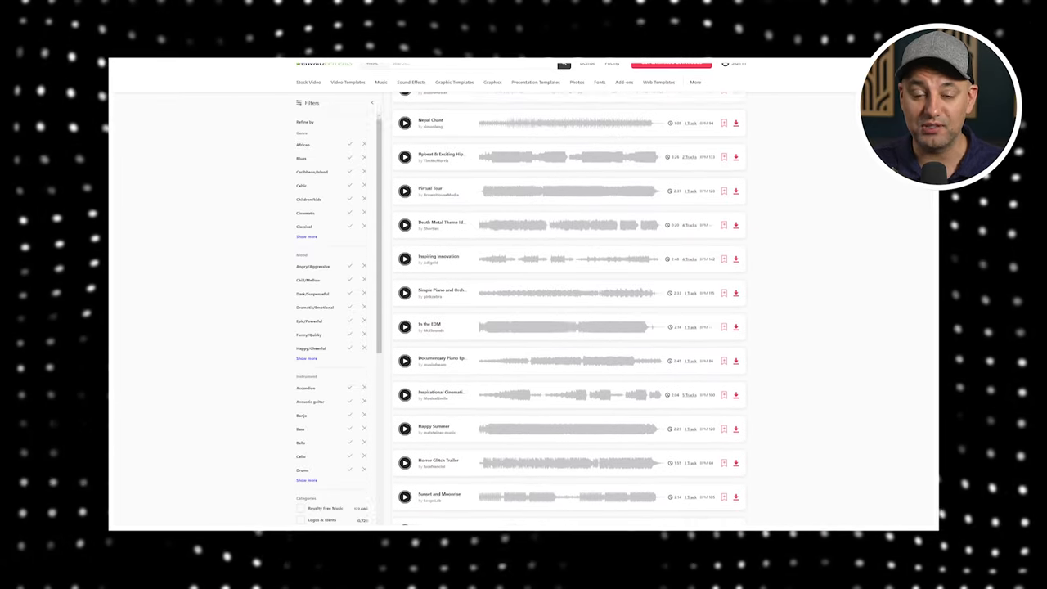
scroll("down", 3)
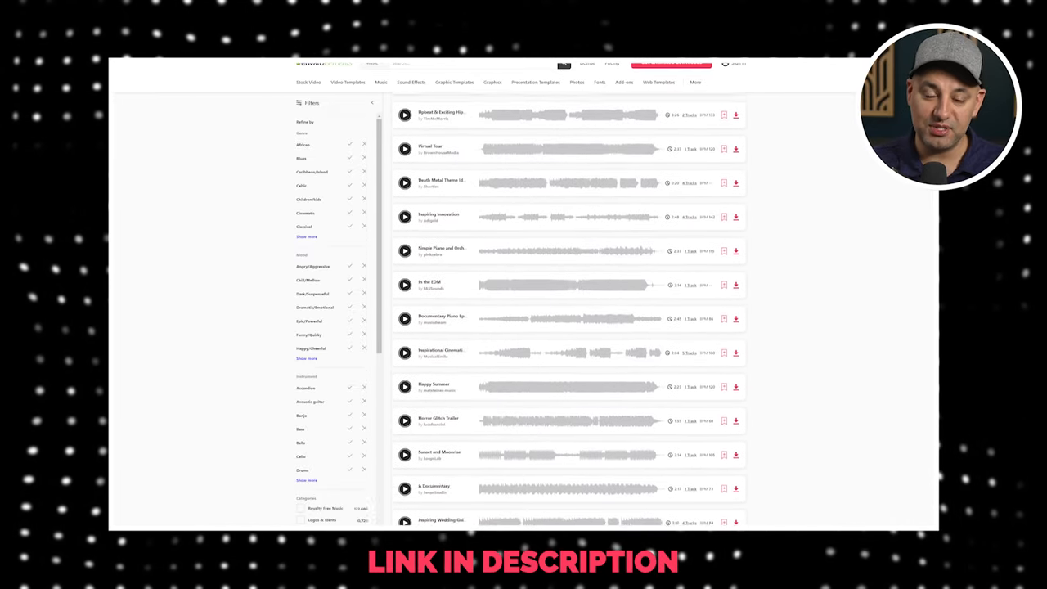
scroll("down", 3)
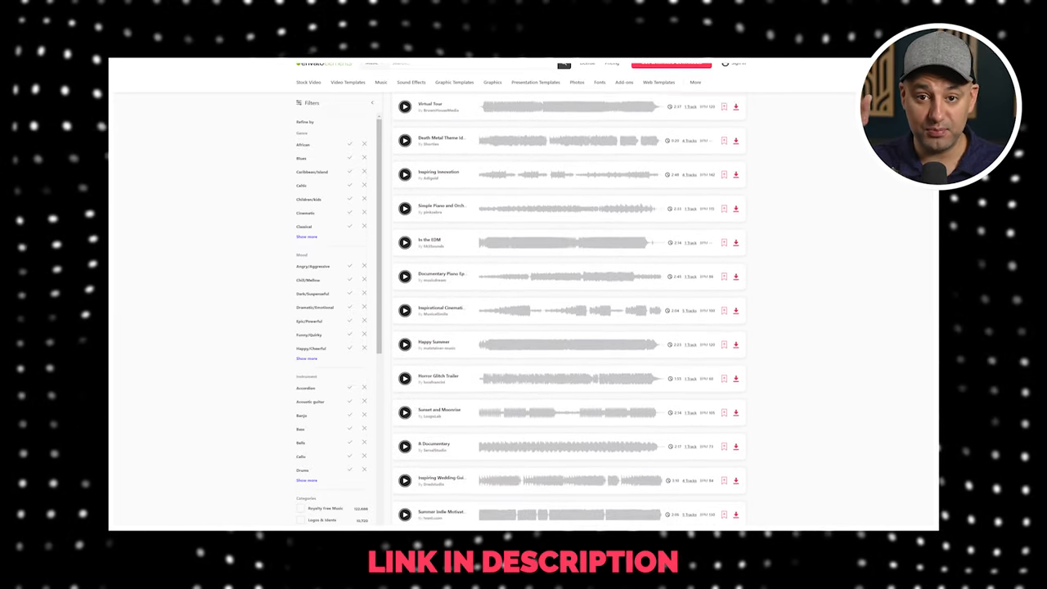
scroll("down", 3)
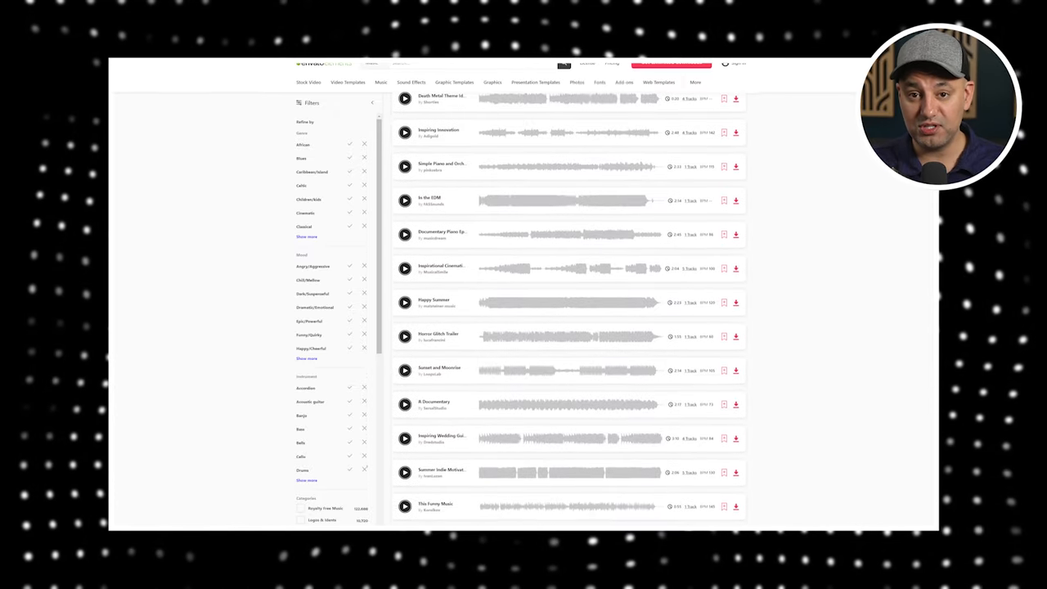
scroll("down", 3)
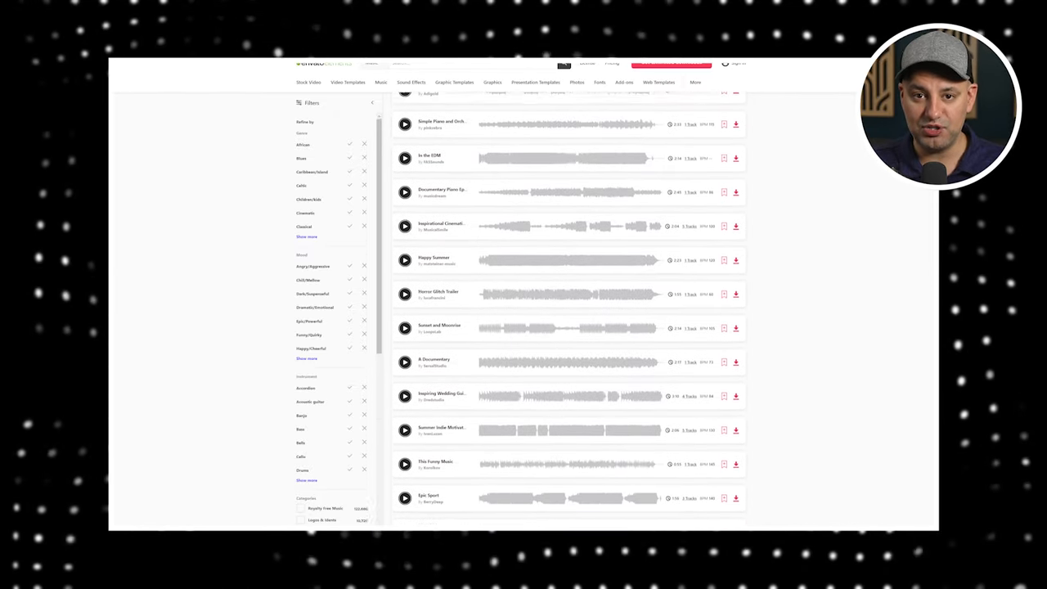
scroll("down", 3)
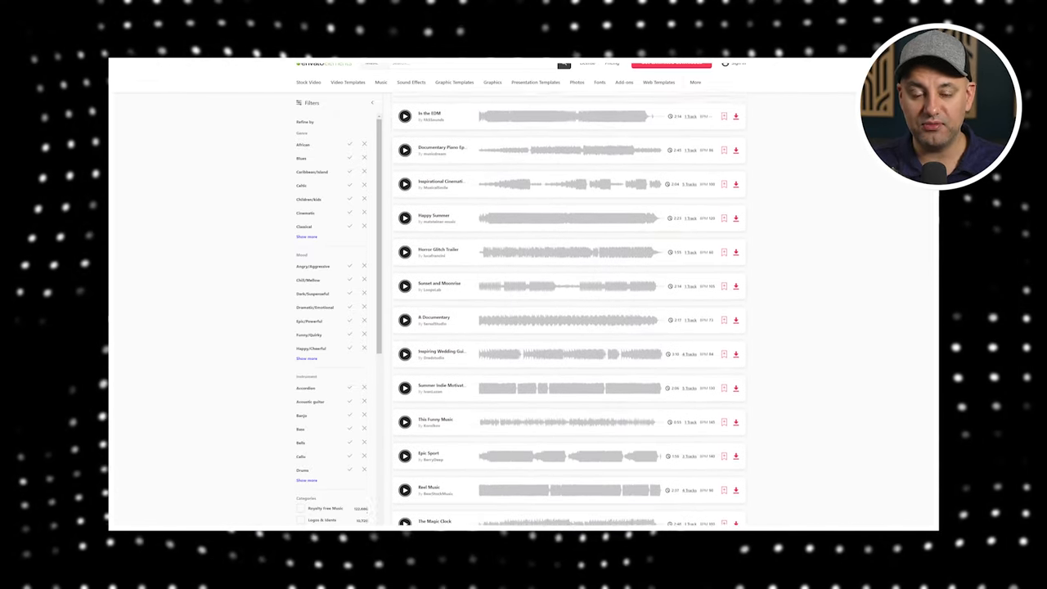
scroll("down", 3)
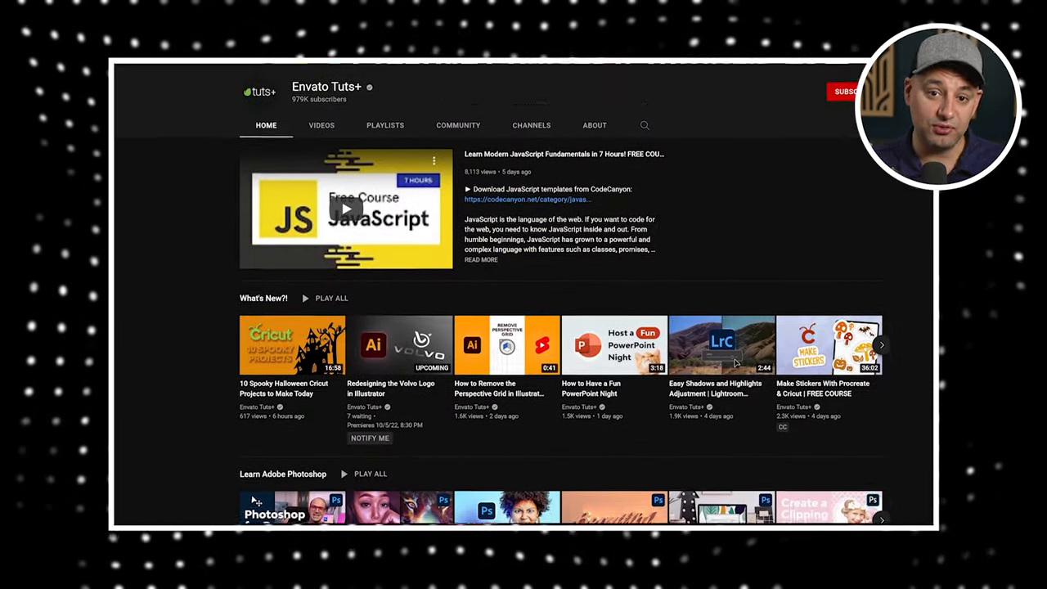
Step: Scroll the Envato Tuts+ channel down to the Learn Premiere Pro playlist videos
scroll("down", 3)
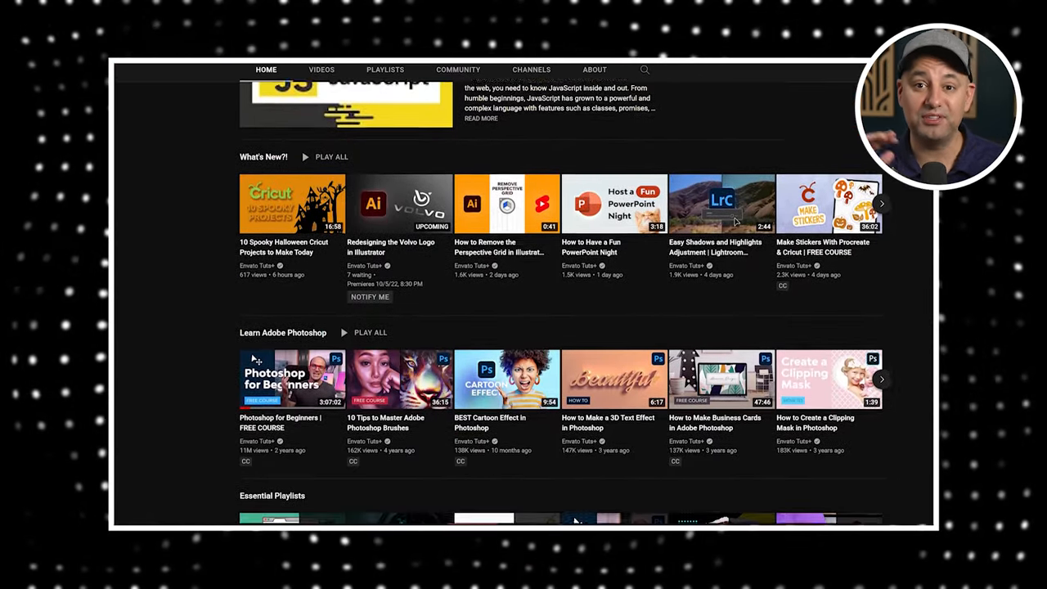
scroll("down", 3)
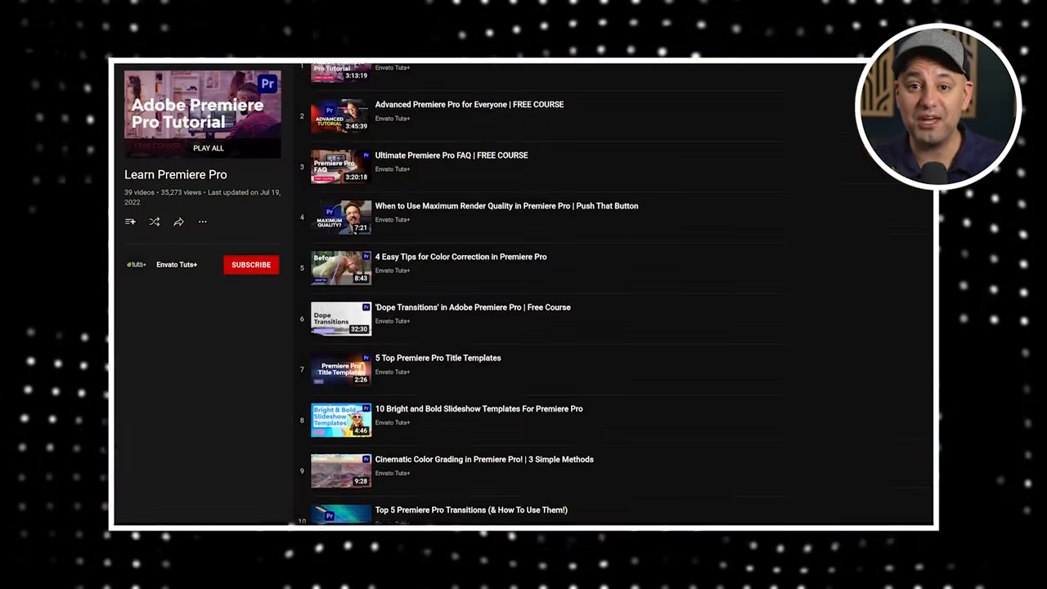
scroll("down", 3)
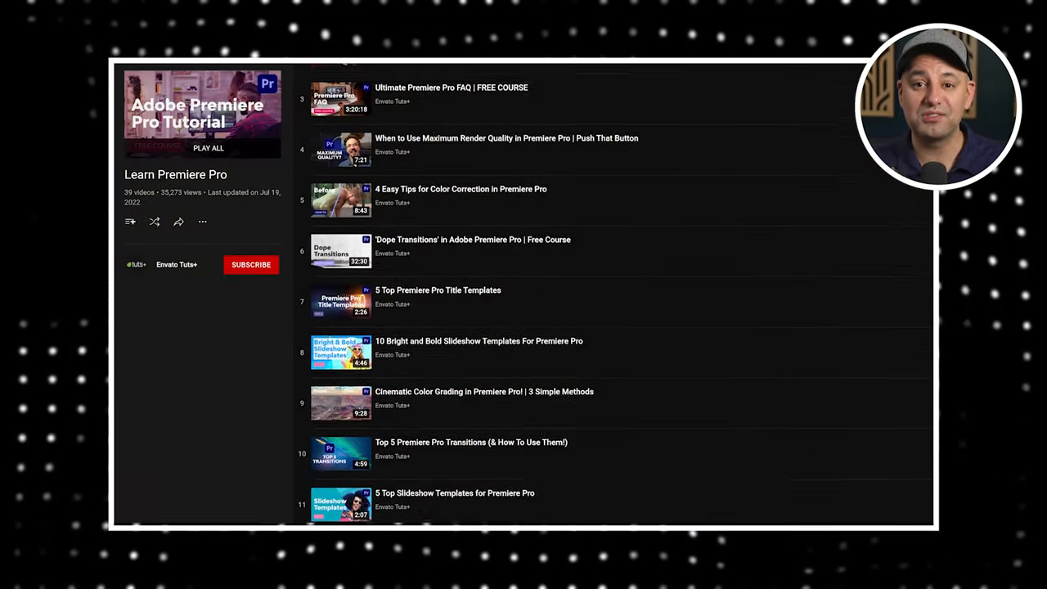
scroll("down", 3)
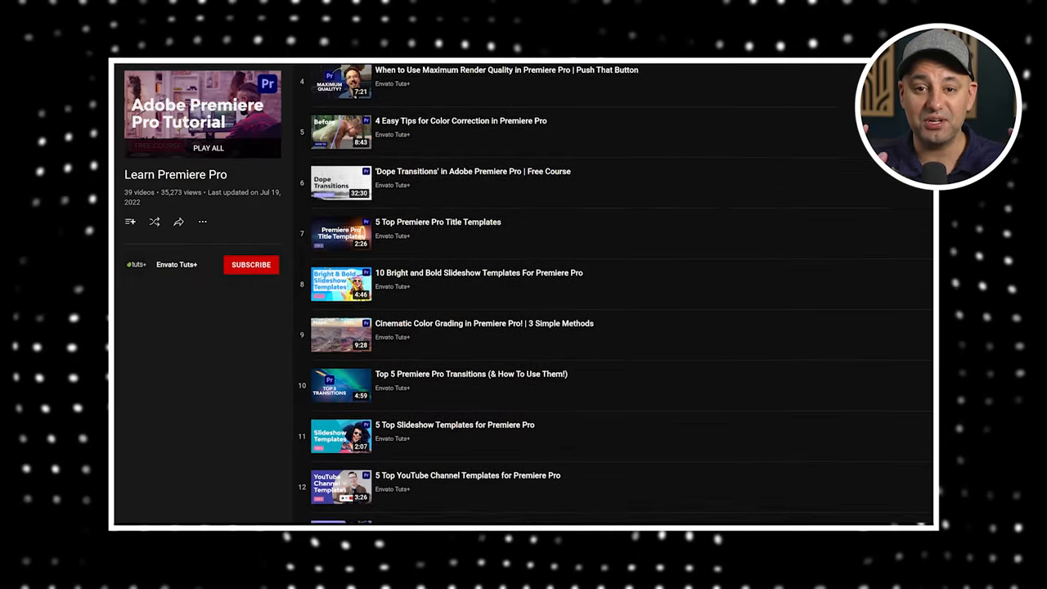
scroll("down", 3)
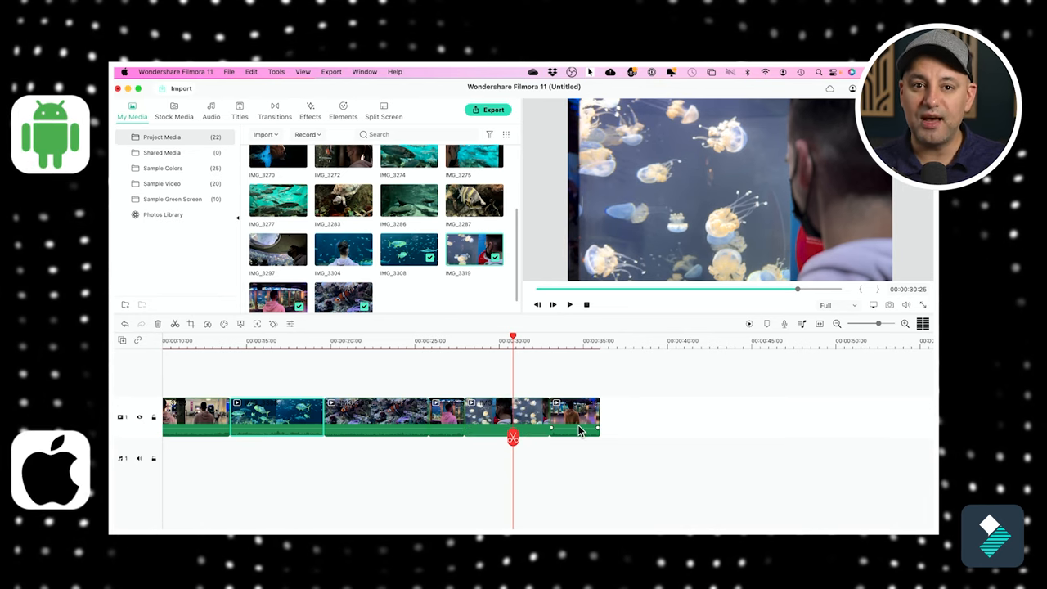
Step: Show the Audio library and download a built-in track for the jellyfish clips
left_click(210, 108)
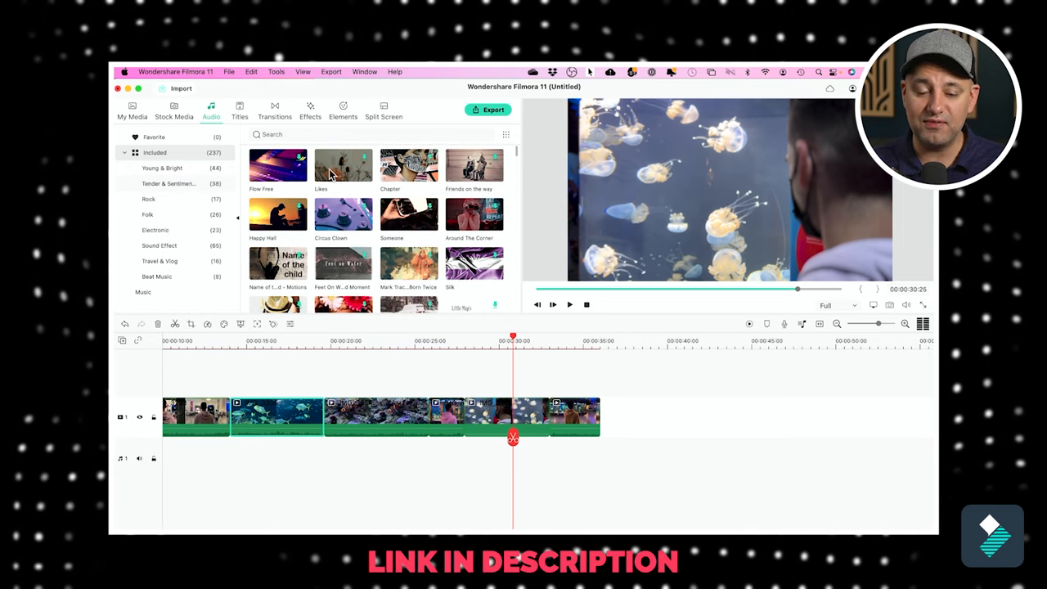
mouse_move(204, 451)
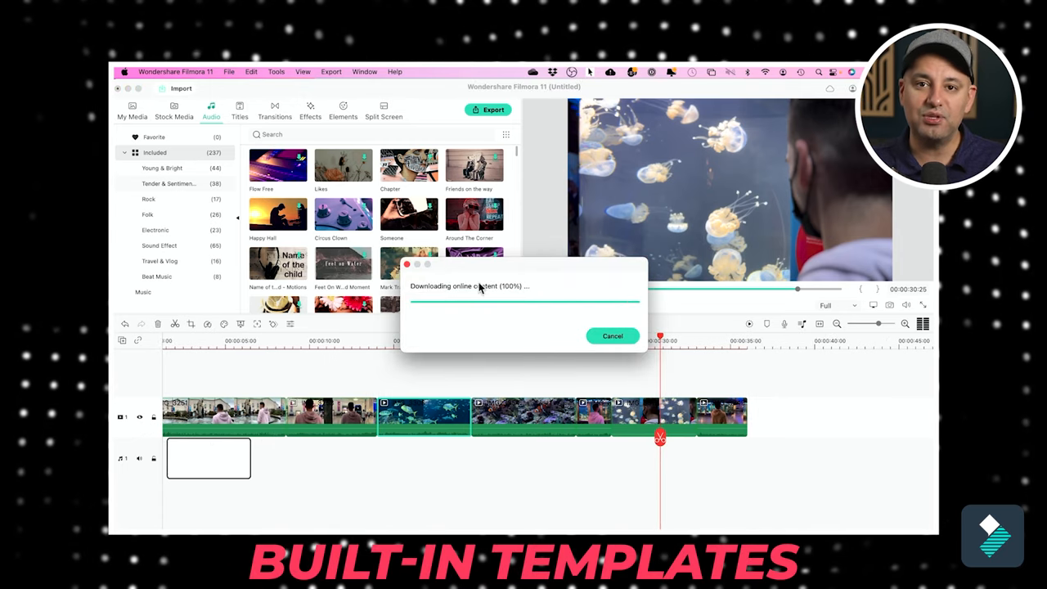
left_click(612, 336)
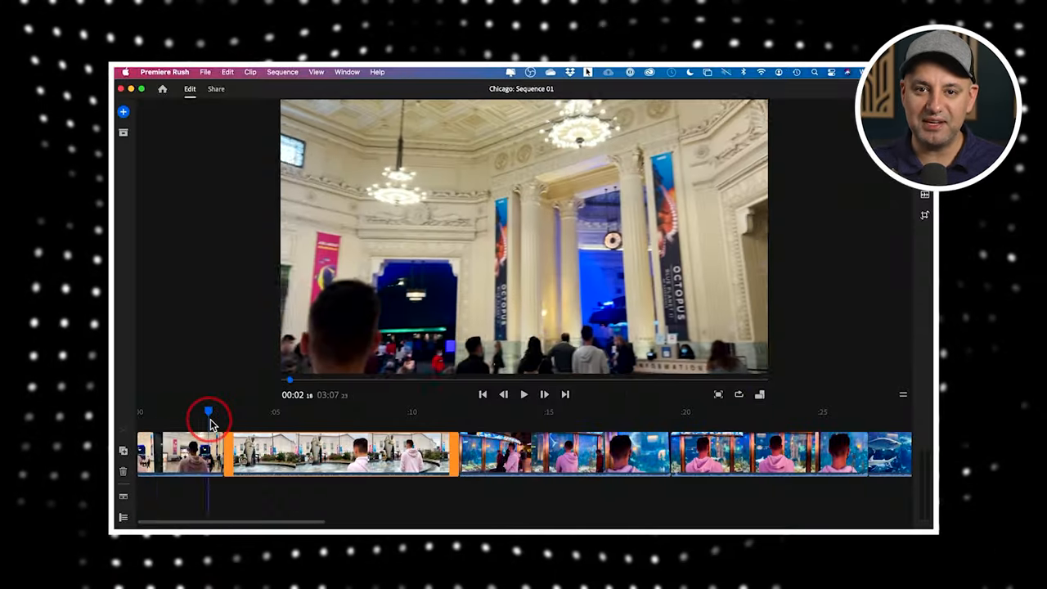
Step: Select the first Chicago clip, trim it shorter and preview the playback
left_click(340, 462)
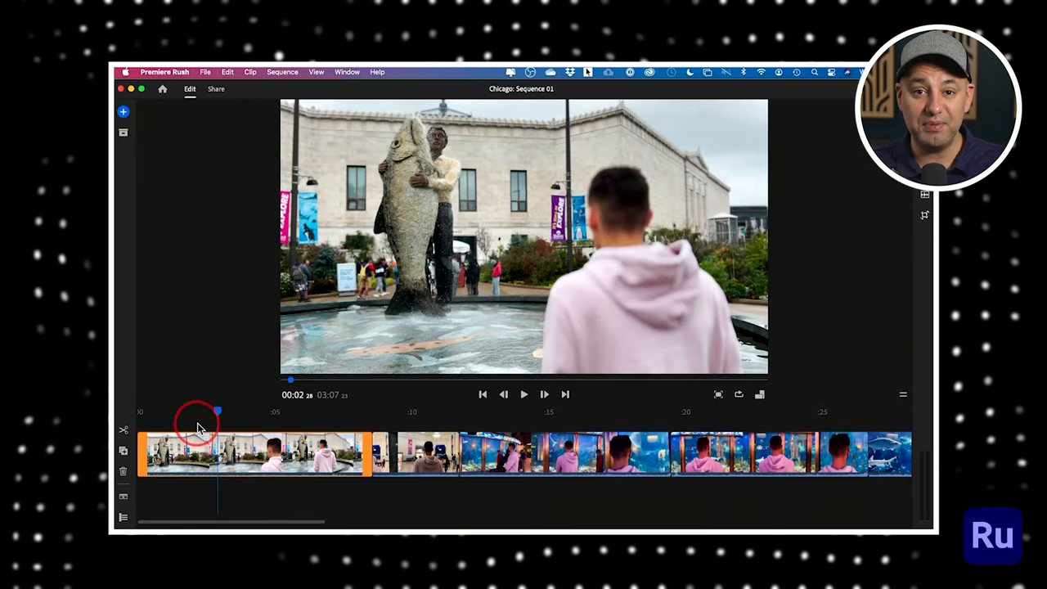
left_click(524, 394)
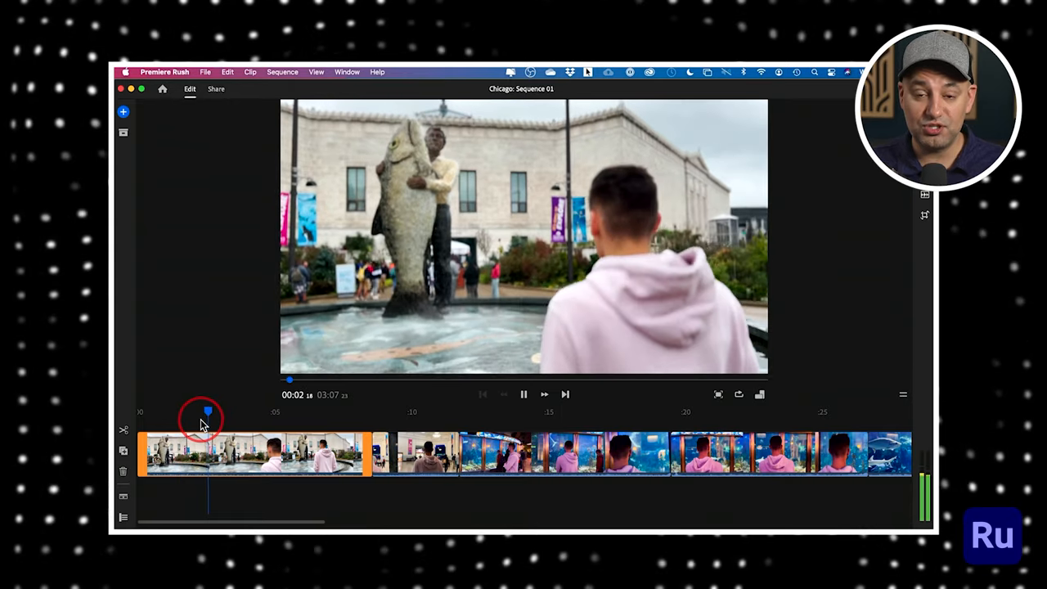
left_click(523, 394)
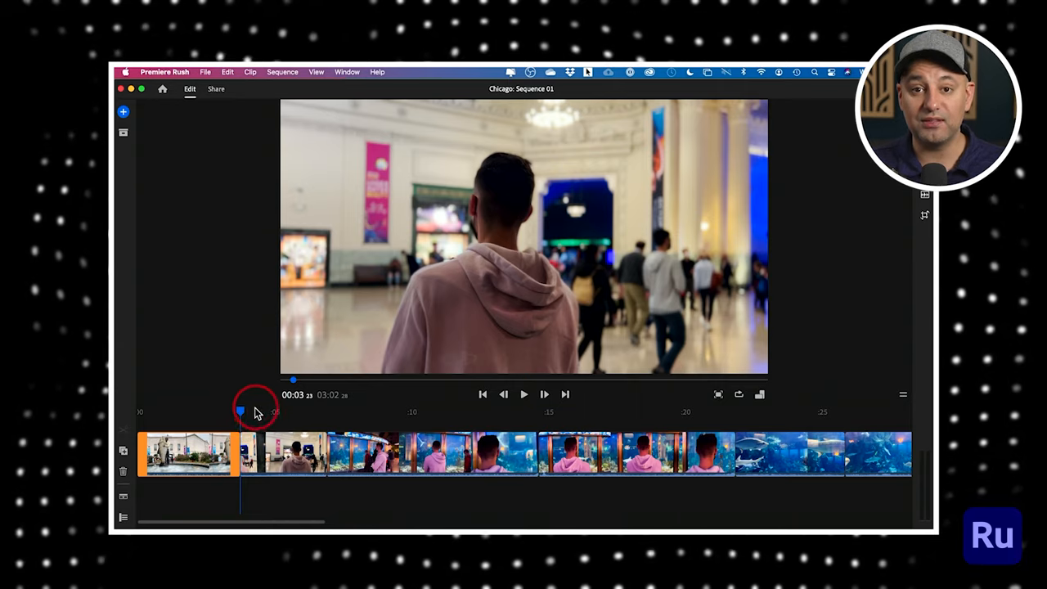
left_click(523, 394)
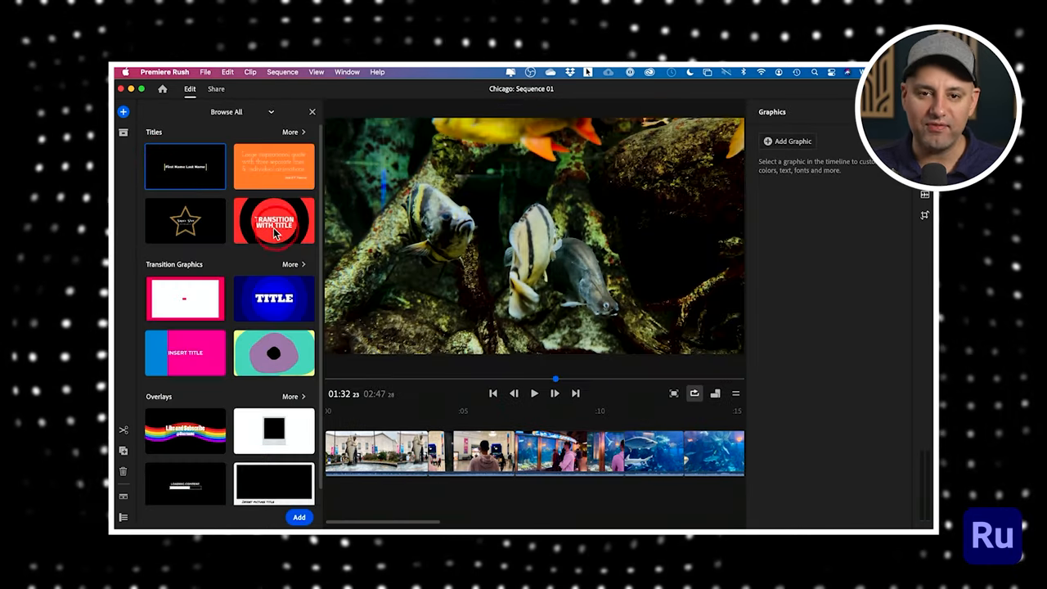
Step: Drag the Transition With Title graphic to the sequence start and return the playhead to preview
left_click_drag(275, 221, 368, 422)
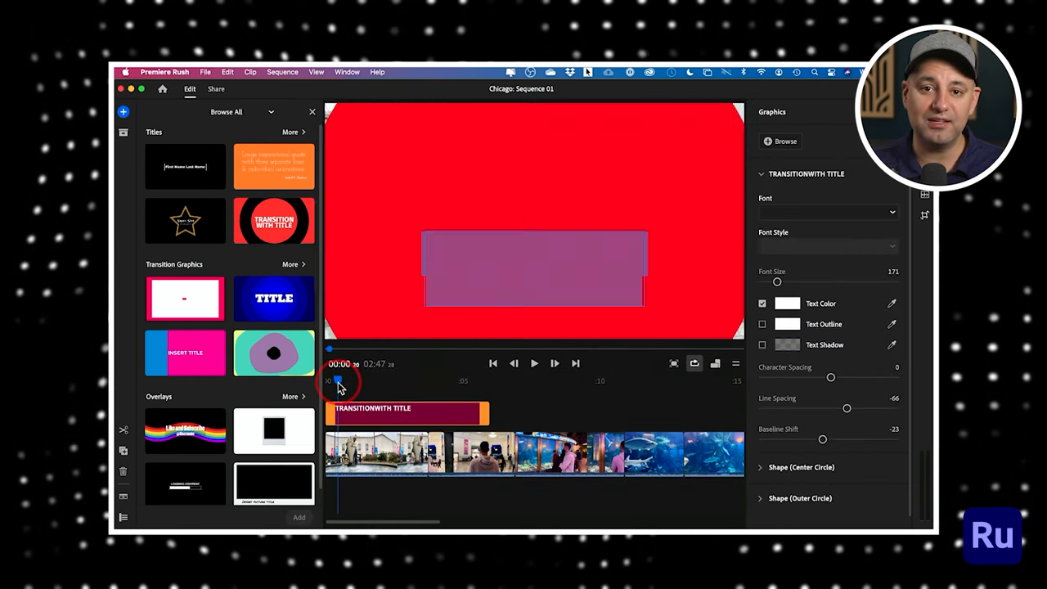
left_click(533, 363)
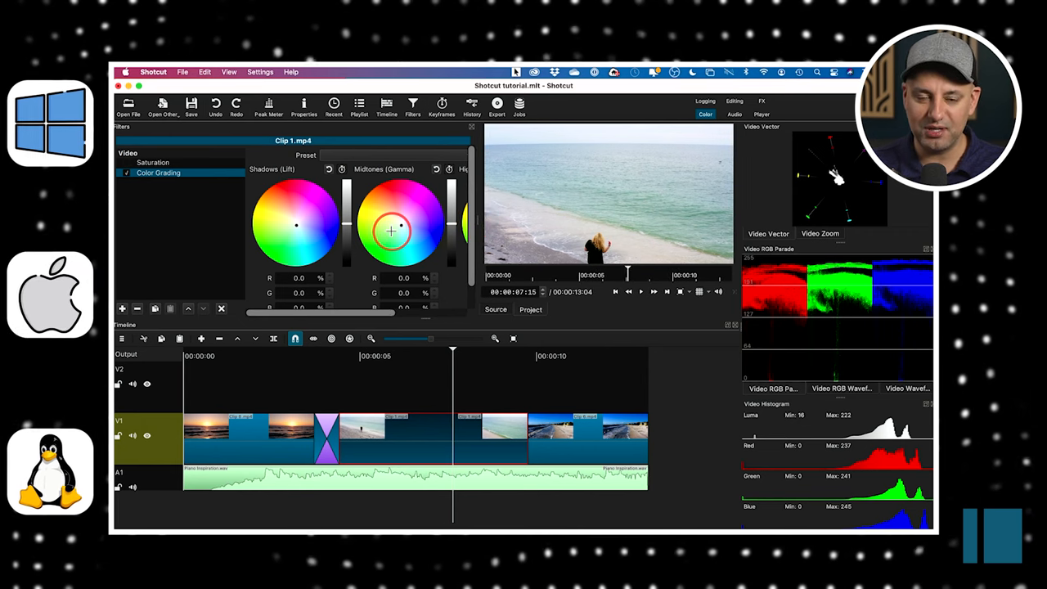
Step: Test midtone tints toward magenta and green, returning the wheel near neutral
left_click_drag(390, 233, 432, 226)
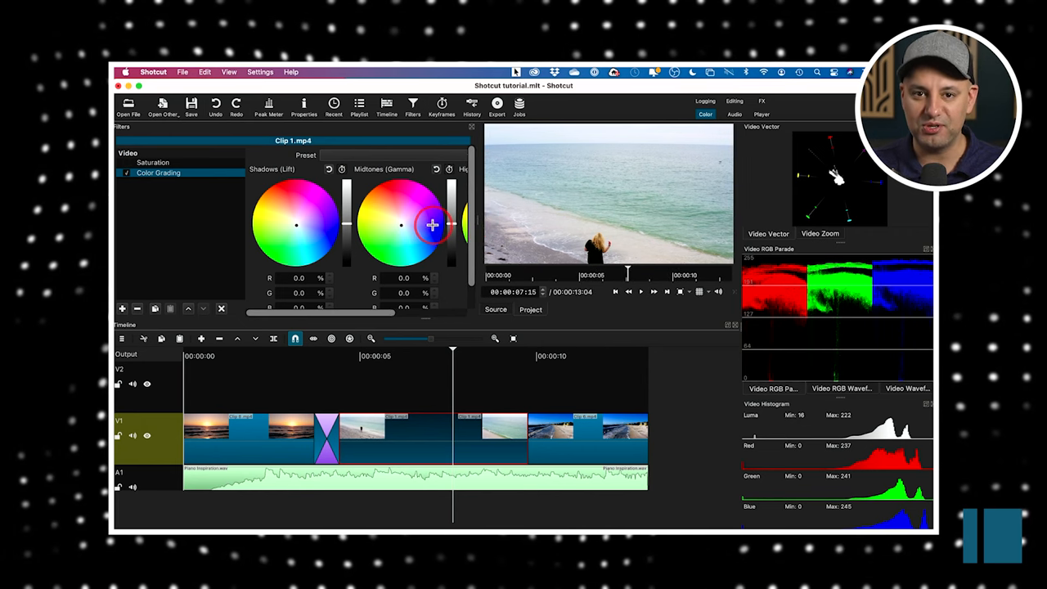
left_click_drag(432, 223, 410, 209)
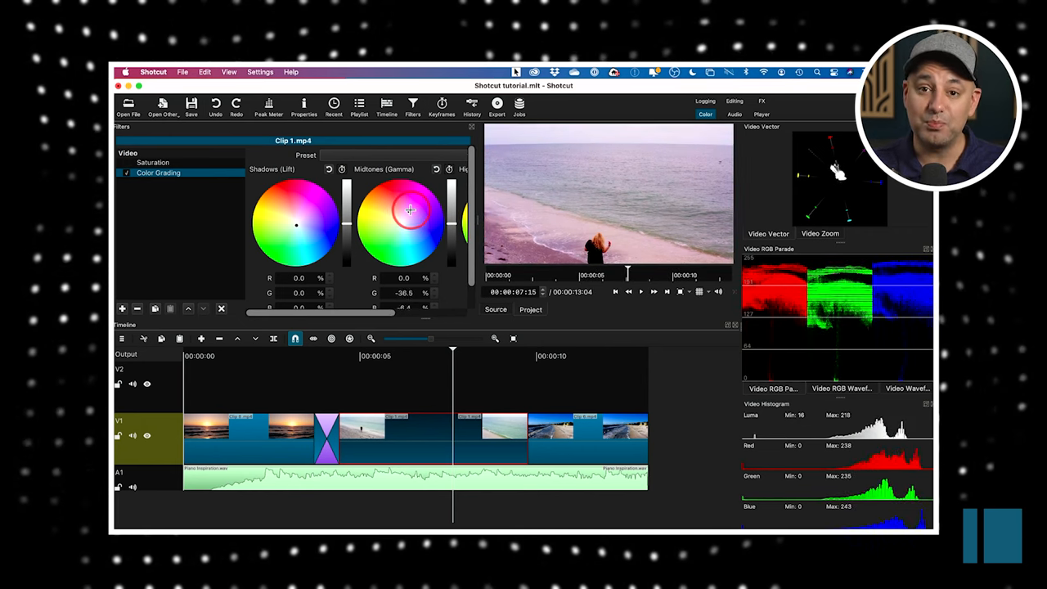
left_click_drag(413, 209, 412, 219)
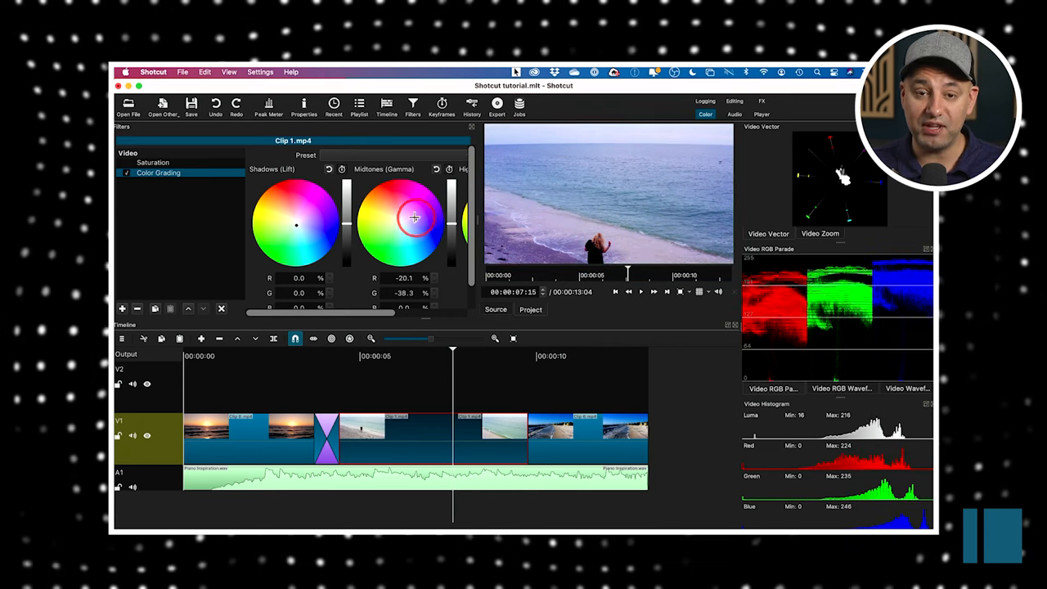
left_click_drag(412, 216, 407, 226)
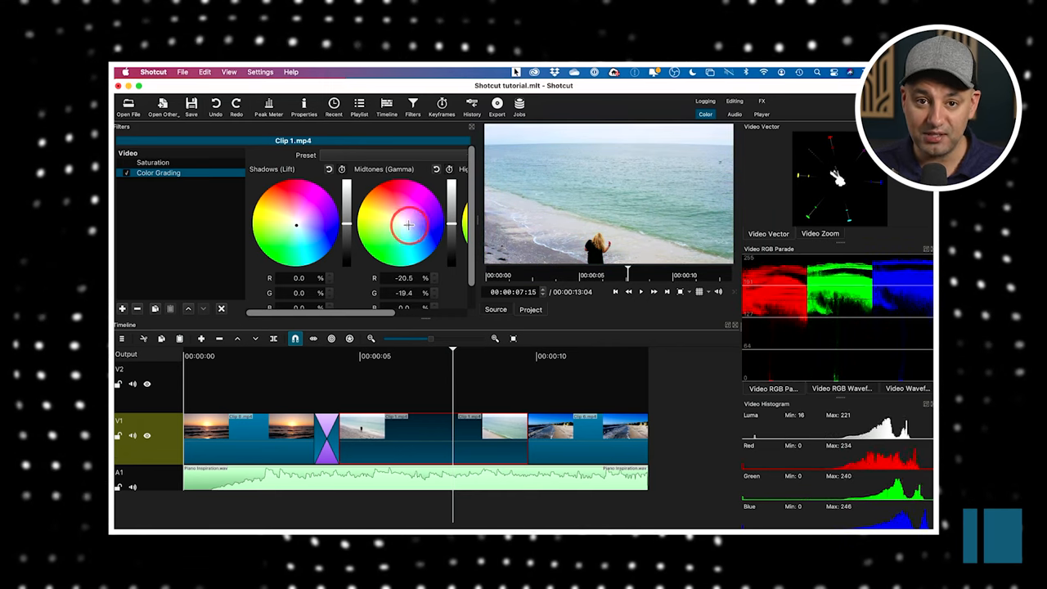
left_click_drag(409, 226, 403, 226)
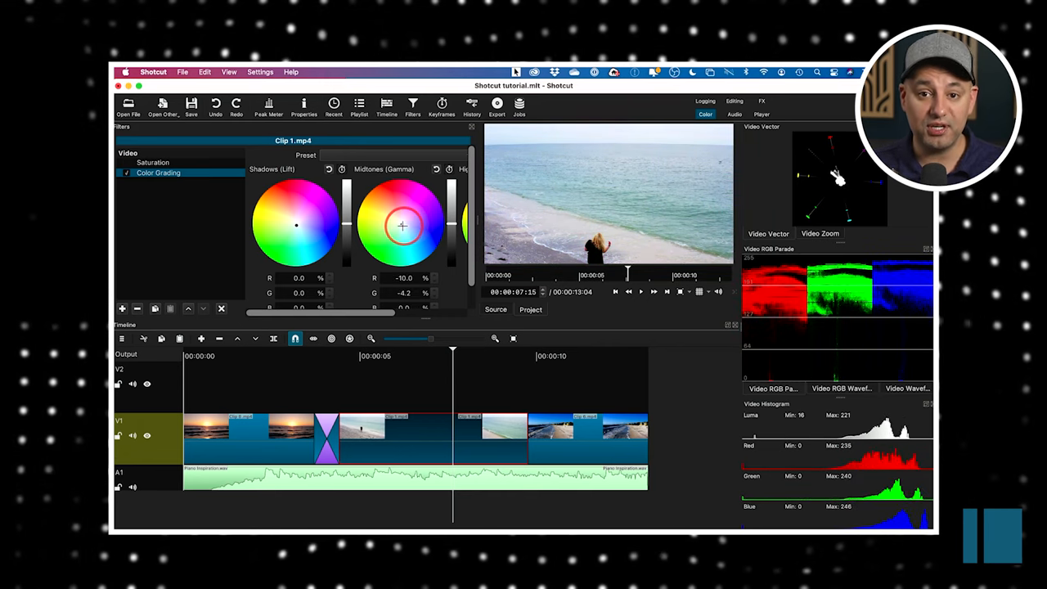
left_click_drag(403, 226, 380, 242)
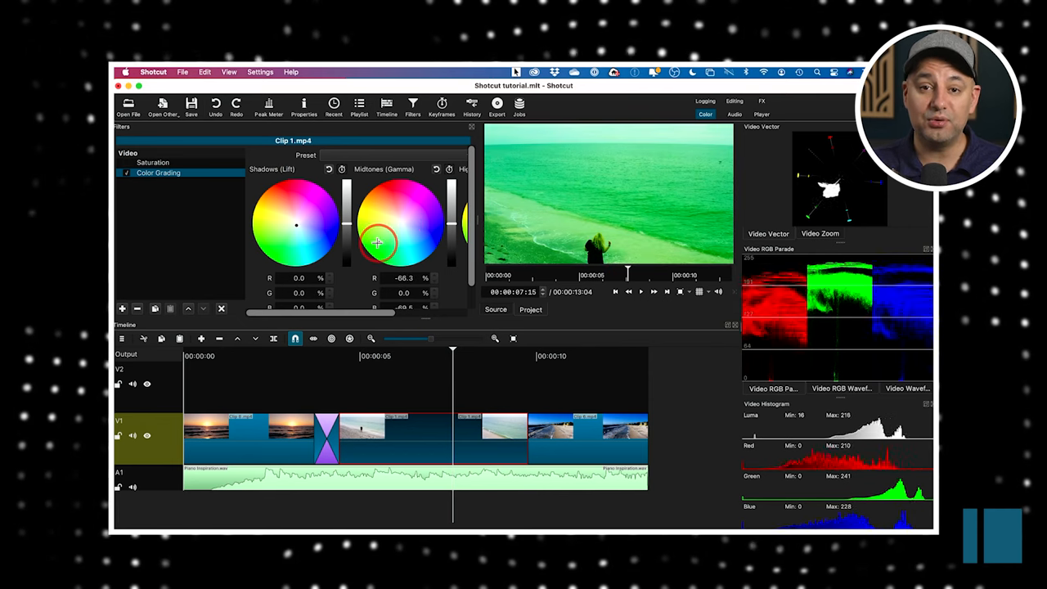
left_click_drag(380, 242, 425, 226)
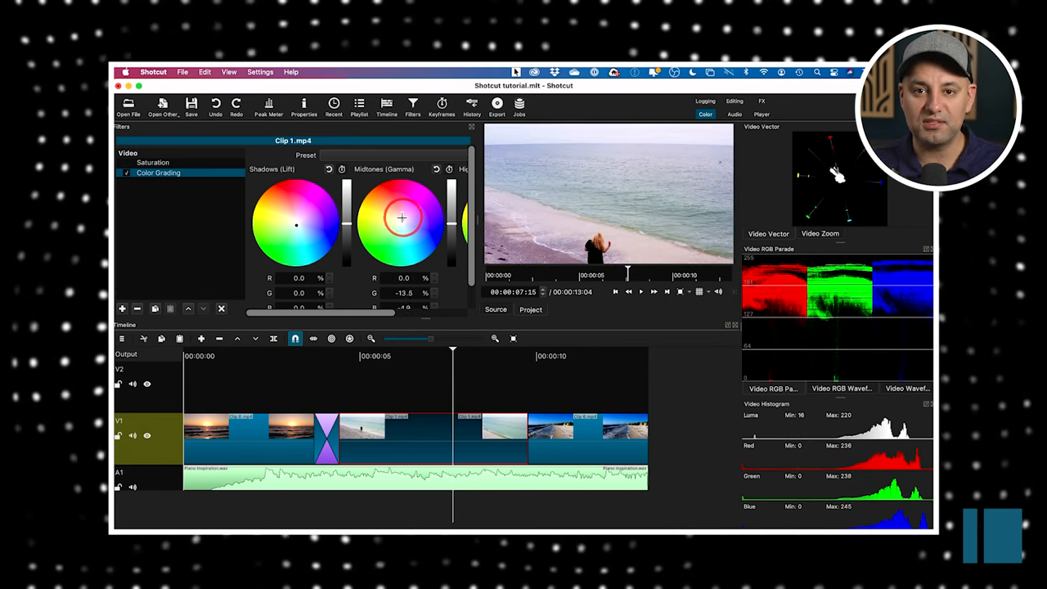
Step: Settle the midtones near neutral and give the shadows a subtle tint
left_click_drag(402, 216, 396, 212)
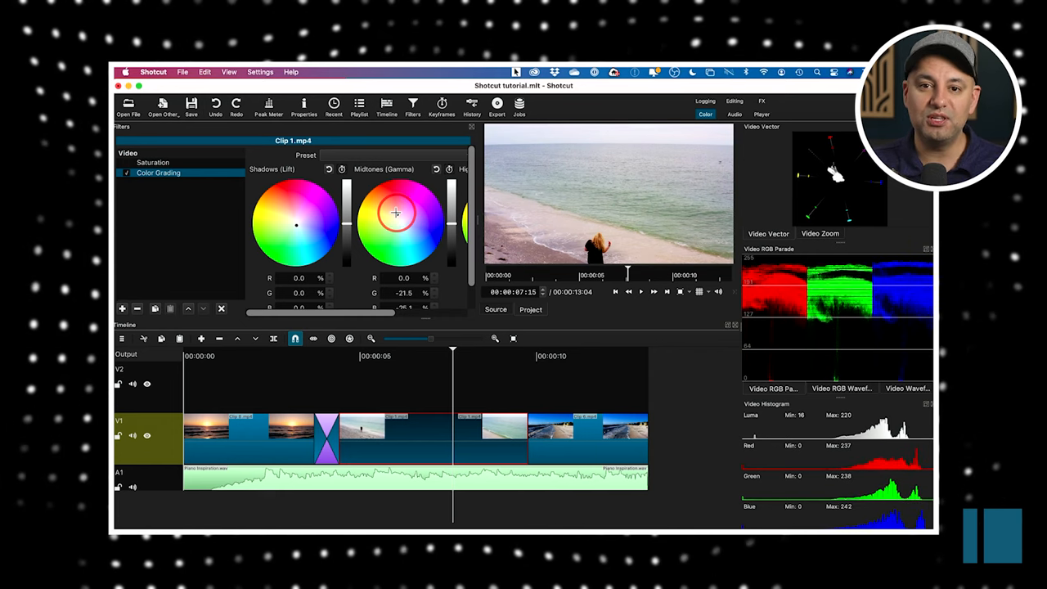
left_click_drag(394, 213, 403, 223)
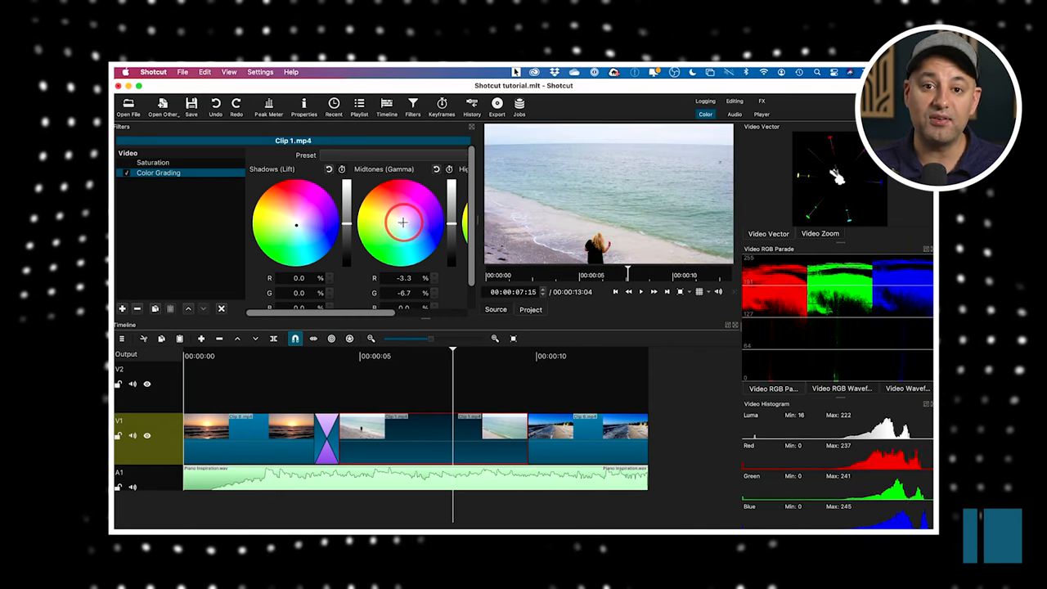
left_click_drag(402, 223, 401, 229)
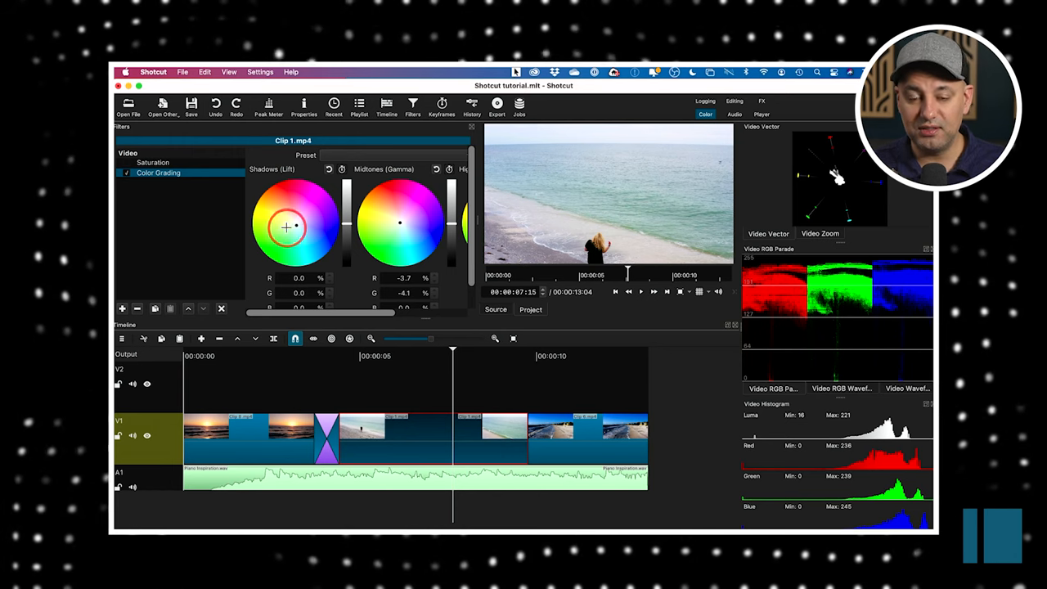
left_click_drag(286, 228, 307, 222)
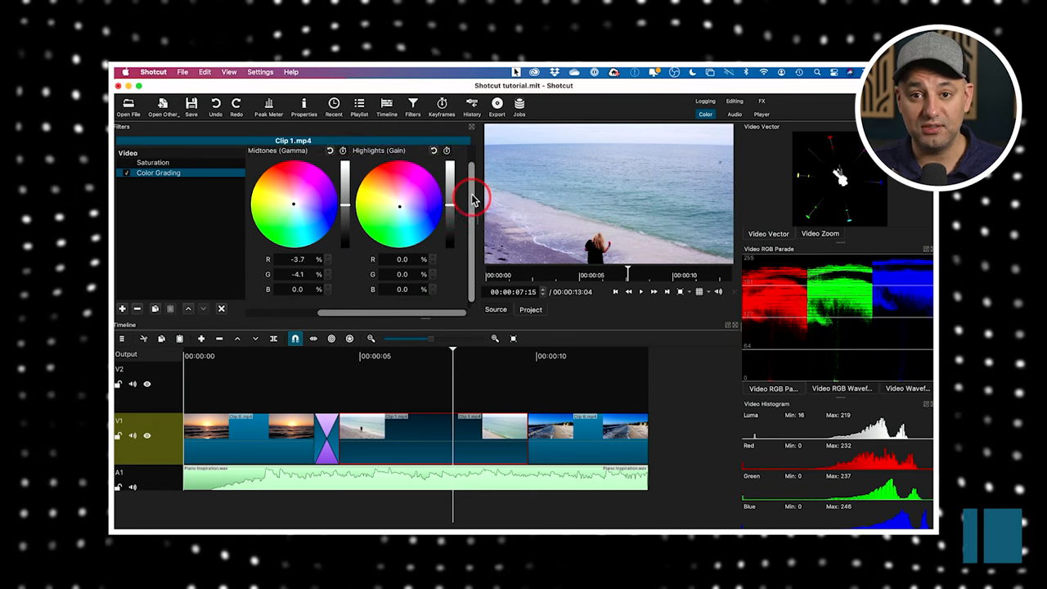
Step: Raise the Highlights gain past overexposure, then settle at a modest boost around 6.5%
left_click_drag(472, 200, 451, 220)
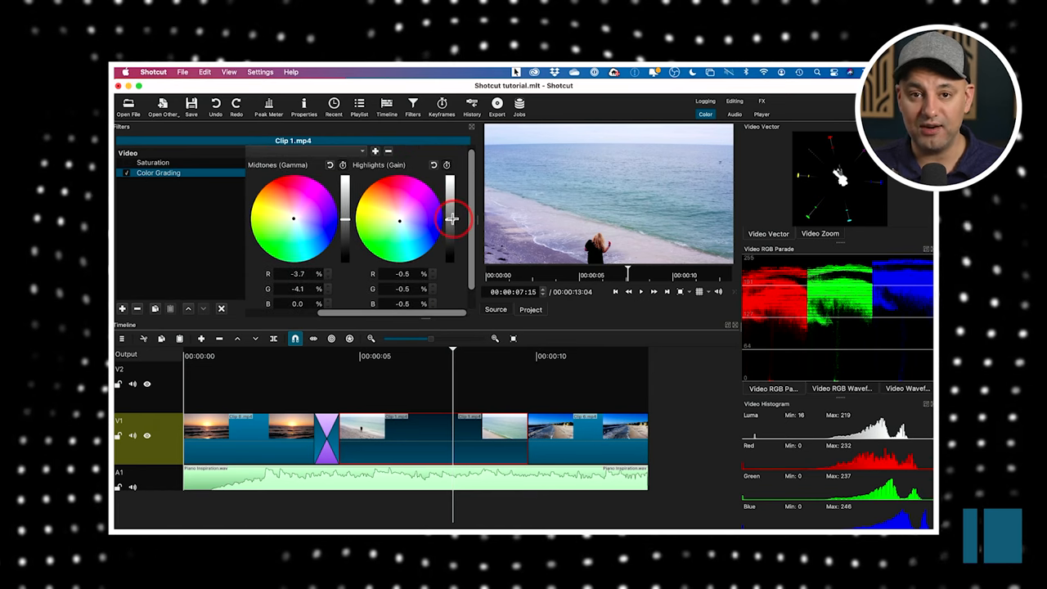
left_click_drag(451, 219, 455, 199)
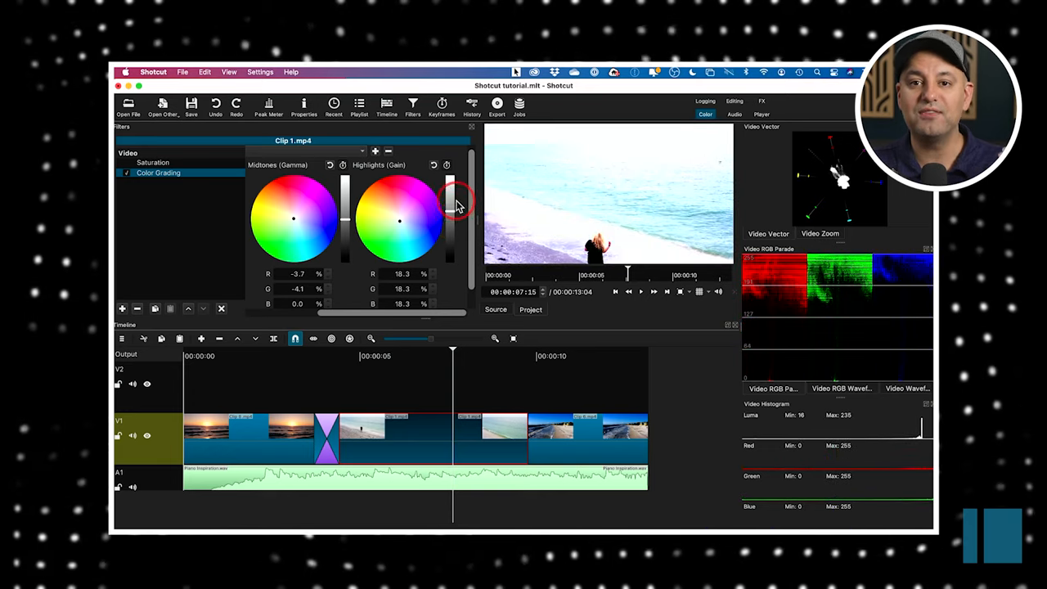
left_click_drag(450, 194, 450, 213)
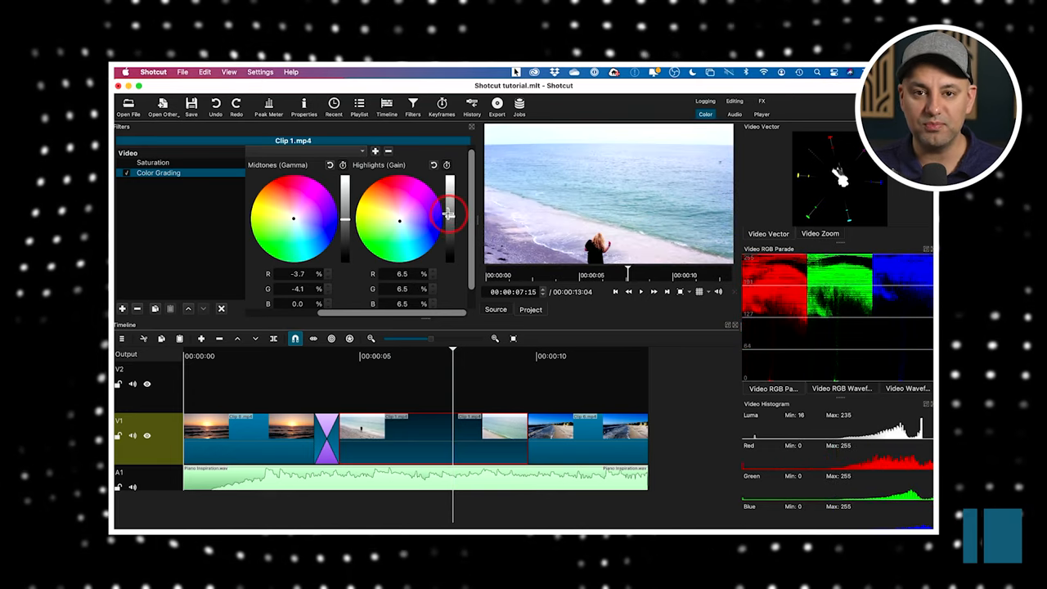